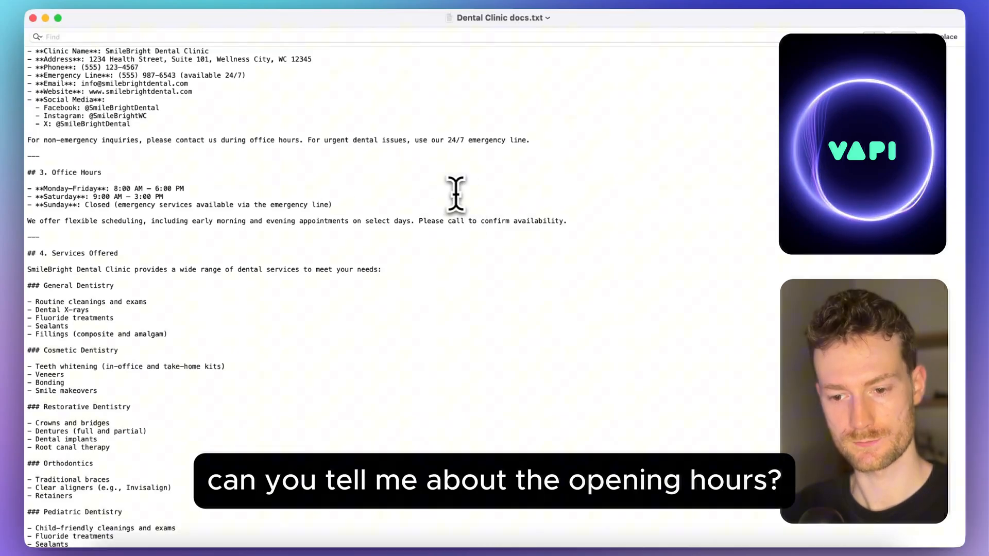
mouse_move(225, 186)
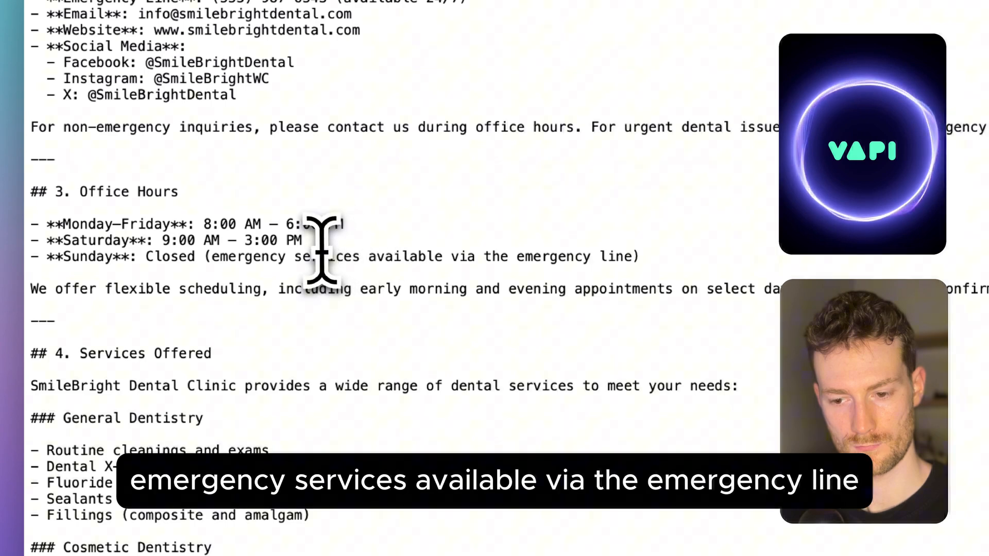
mouse_move(252, 290)
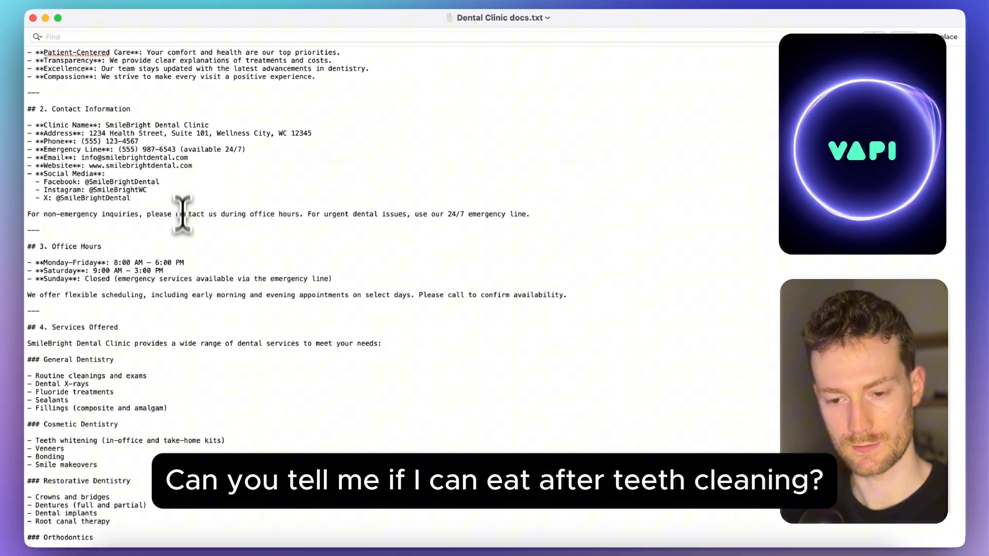
- Create index suspicious-mongoose-2025-07-26 and upload Dental Clinic docs.txt as its data
scroll("down", 3)
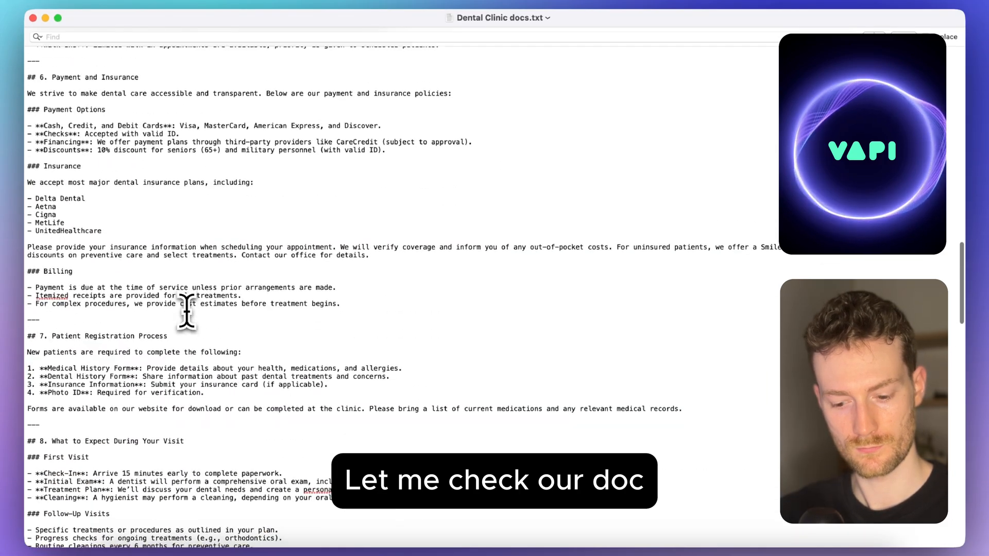
scroll("down", 3)
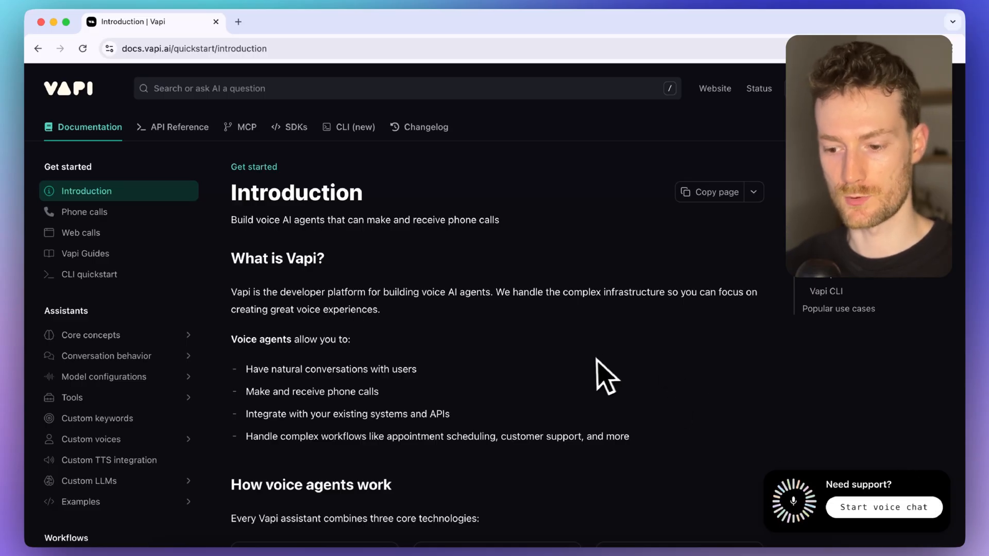
mouse_move(627, 388)
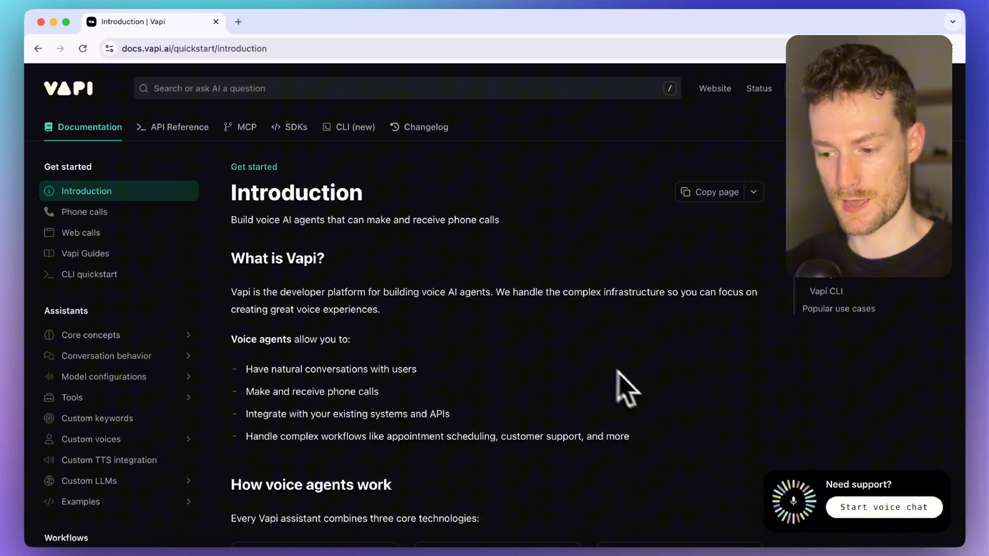
mouse_move(813, 397)
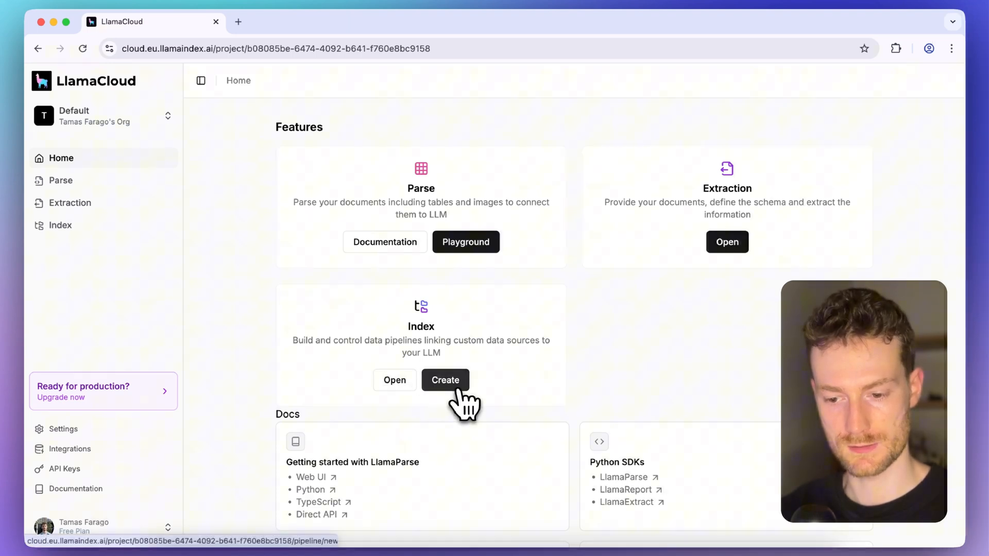
left_click(445, 379)
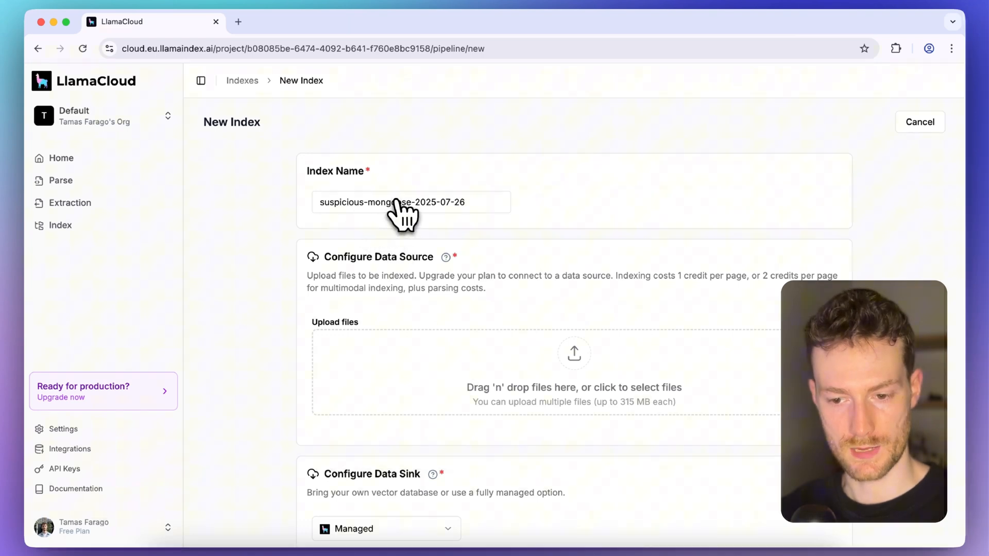
mouse_move(396, 214)
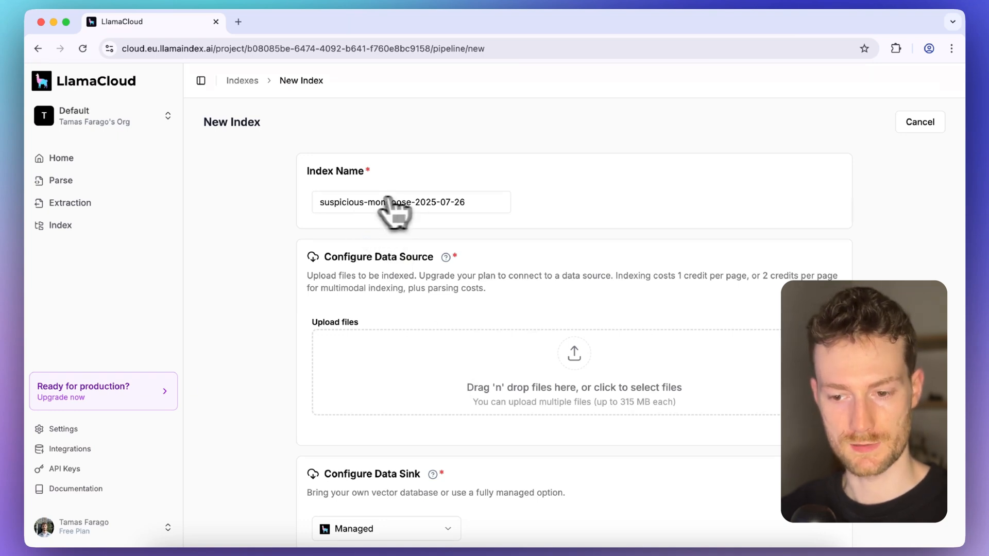
scroll("down", 3)
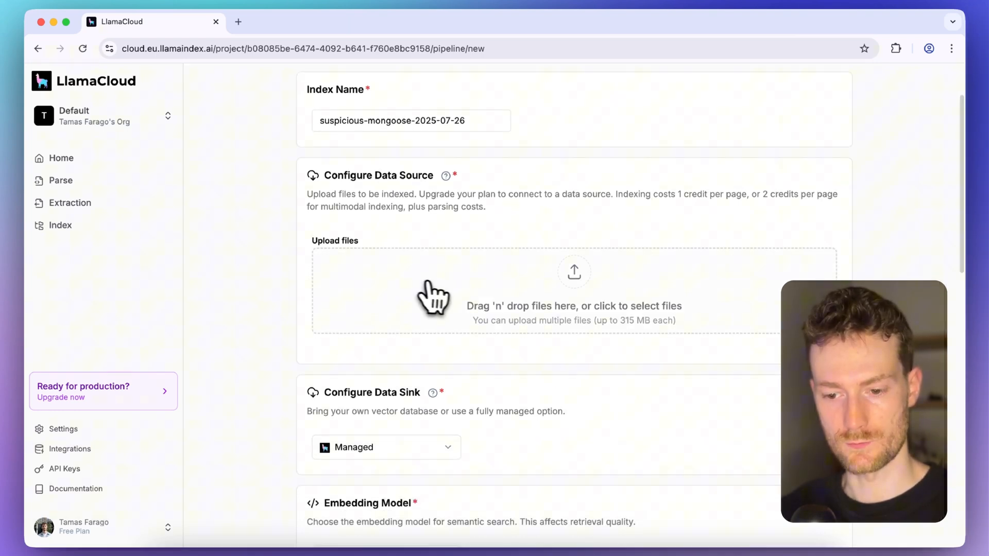
mouse_move(441, 298)
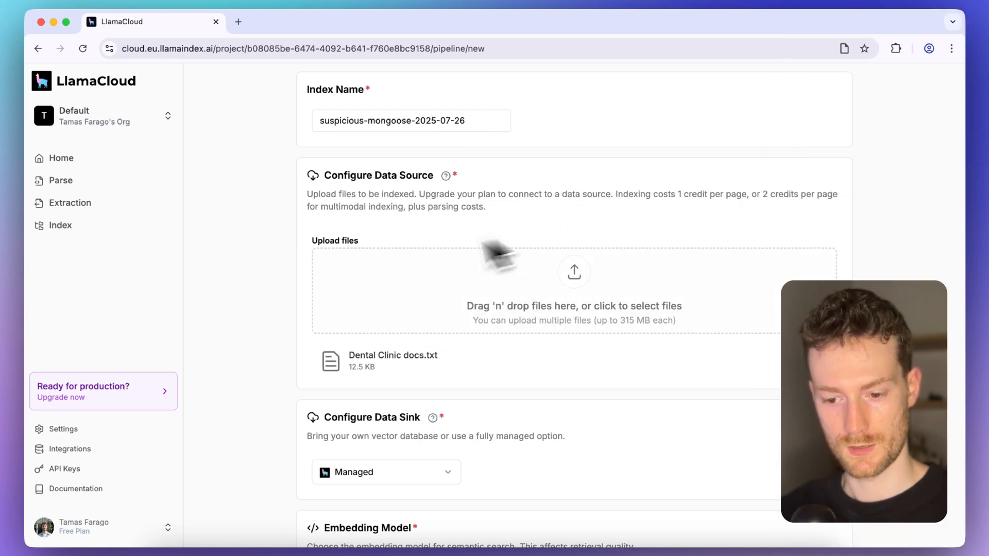
scroll("down", 3)
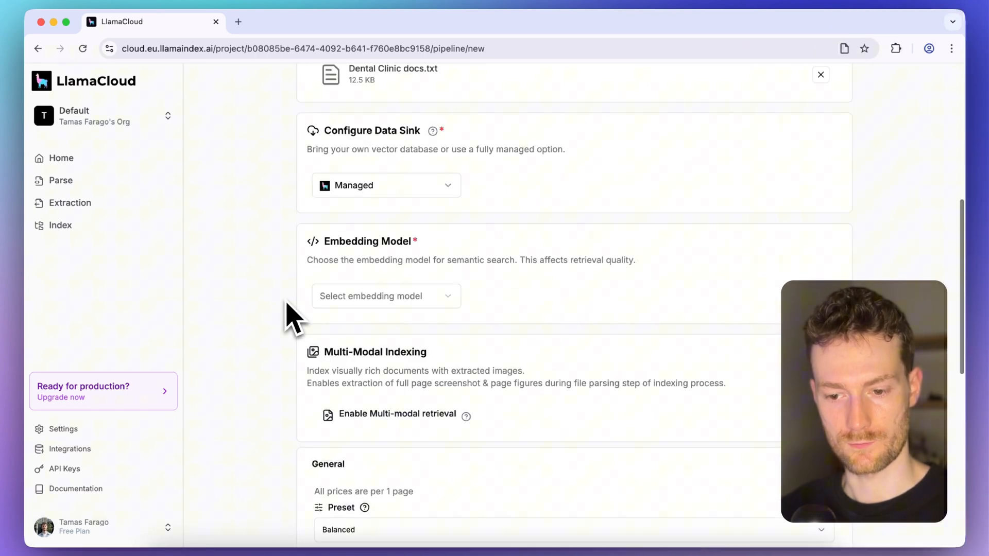
- Pick 'Create a new OpenAI Embedding' from the index's Embedding Model dropdown
left_click(384, 295)
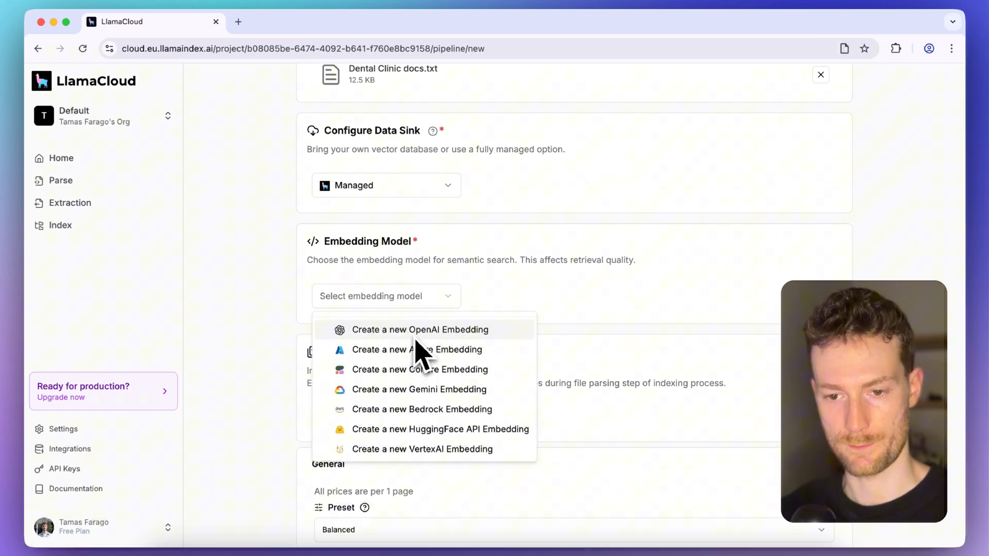
left_click(419, 329)
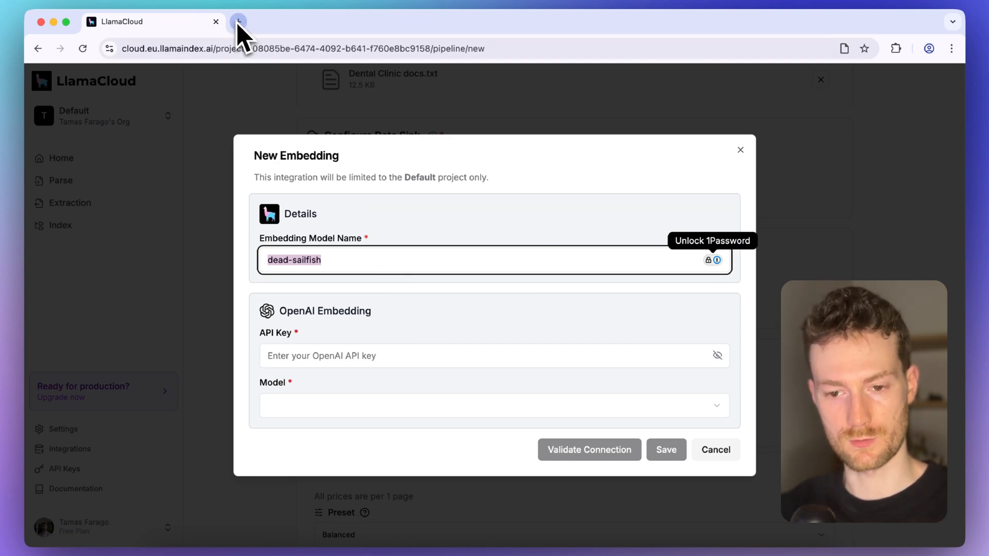
- Generate an OpenAI secret key named documentation in the Default project and copy it
left_click(238, 21)
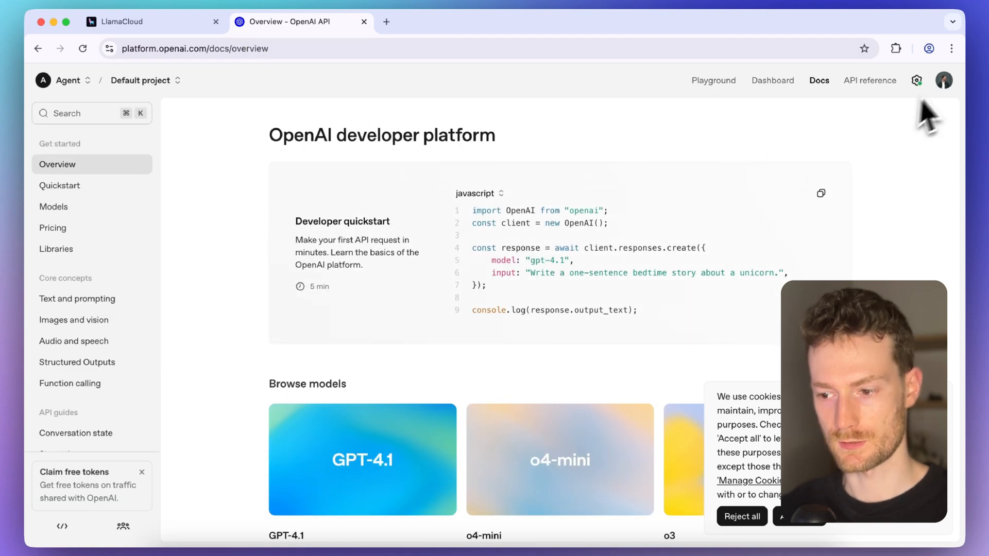
left_click(944, 80)
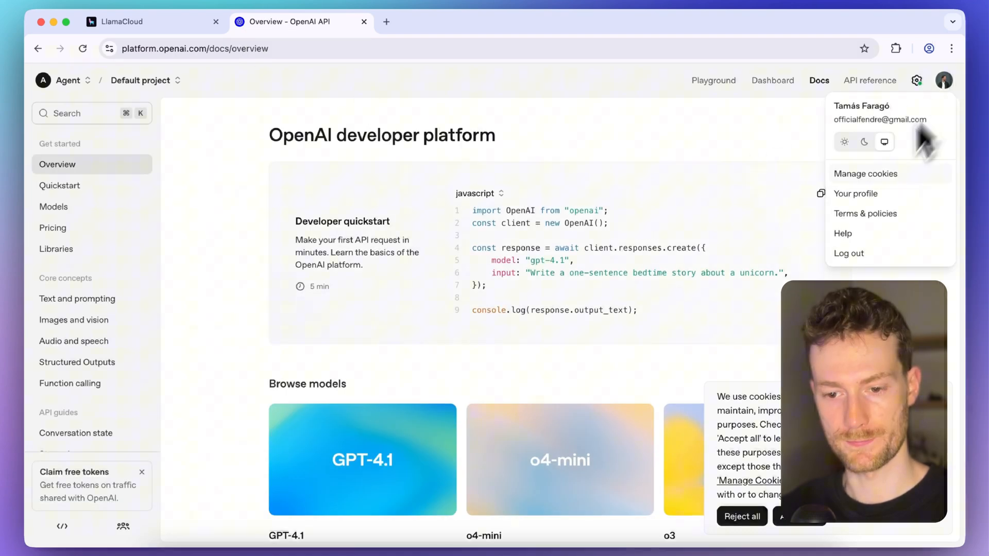
left_click(856, 194)
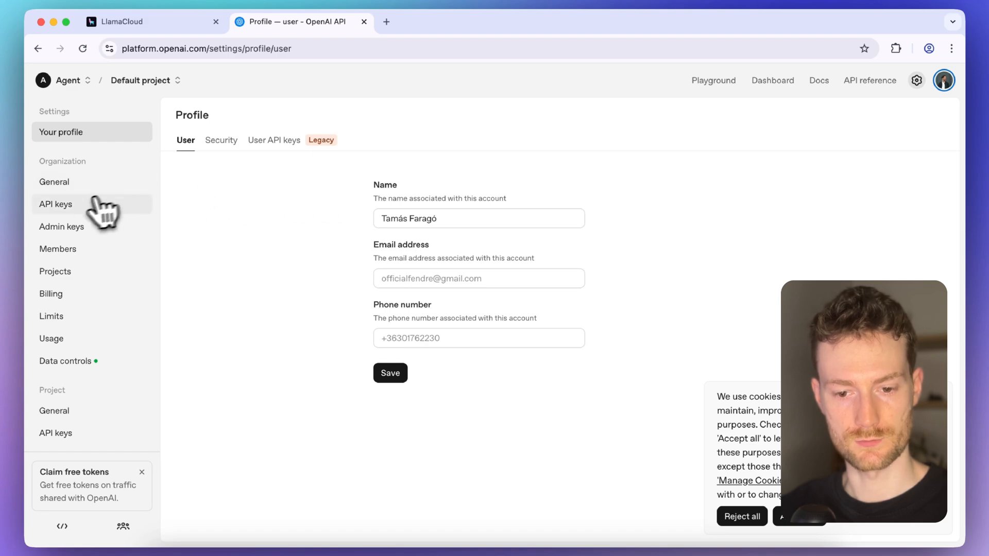
left_click(55, 204)
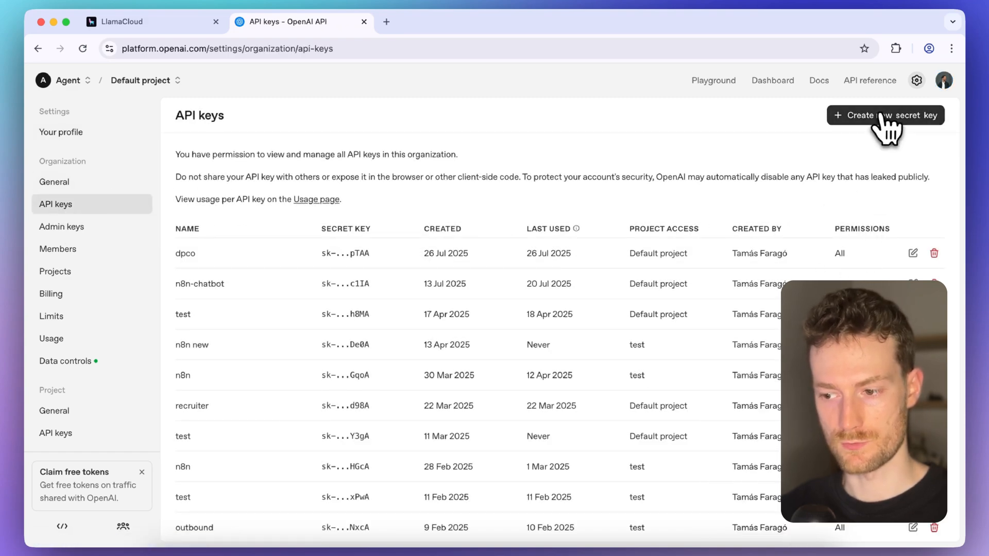
left_click(886, 115)
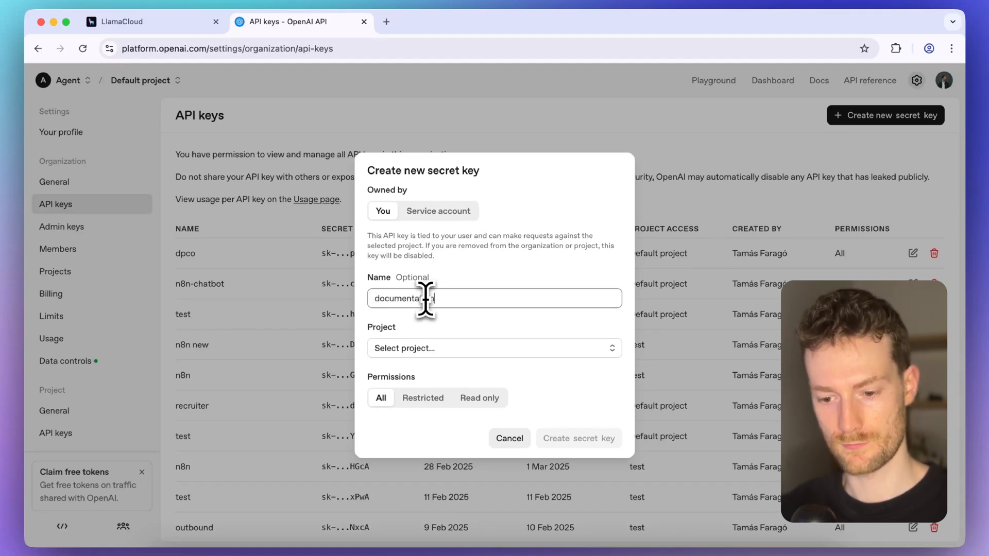
left_click(493, 348)
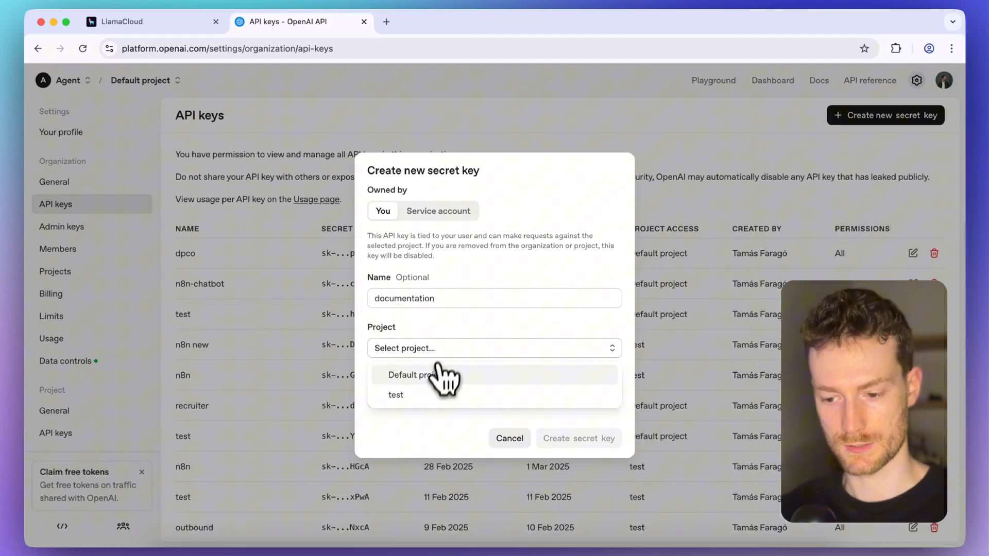
left_click(416, 374)
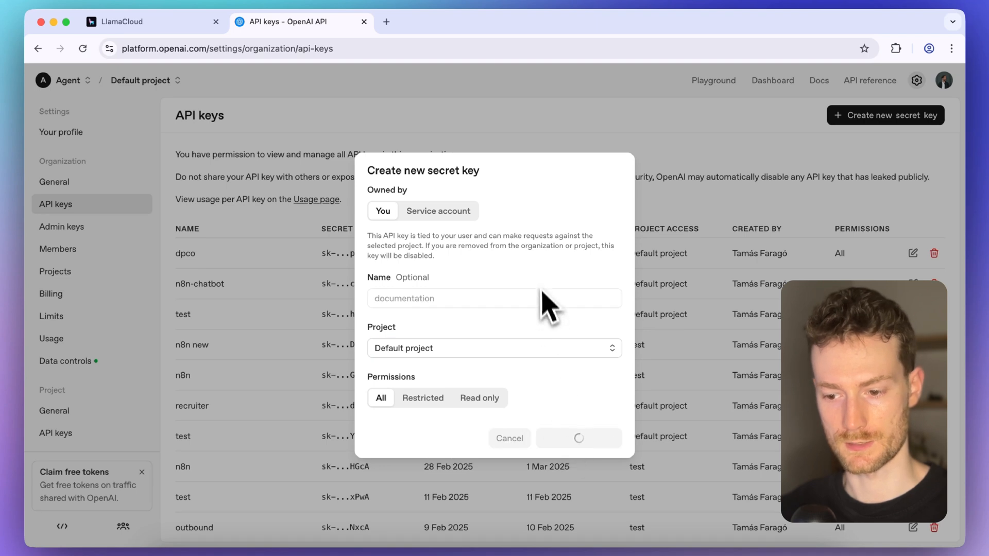
left_click(577, 438)
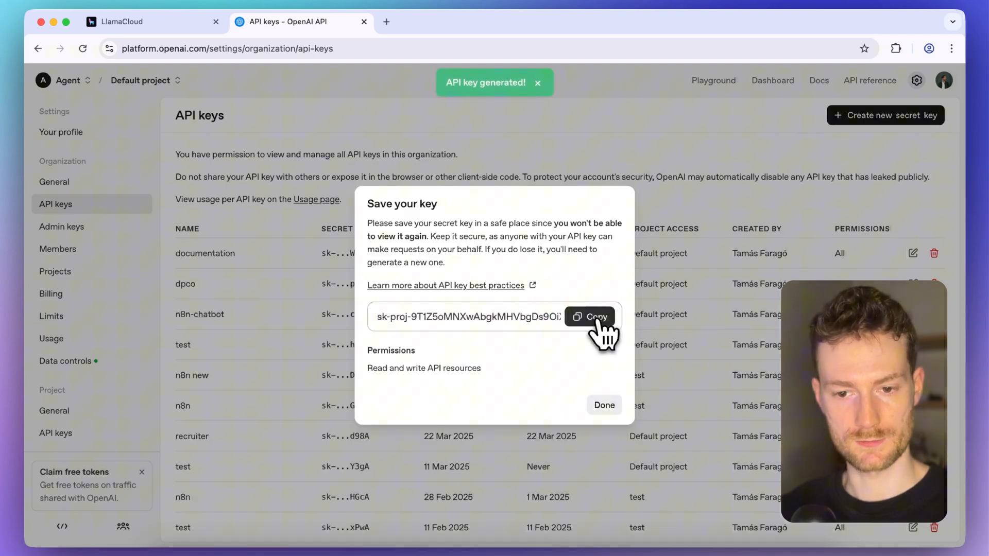
left_click(152, 20)
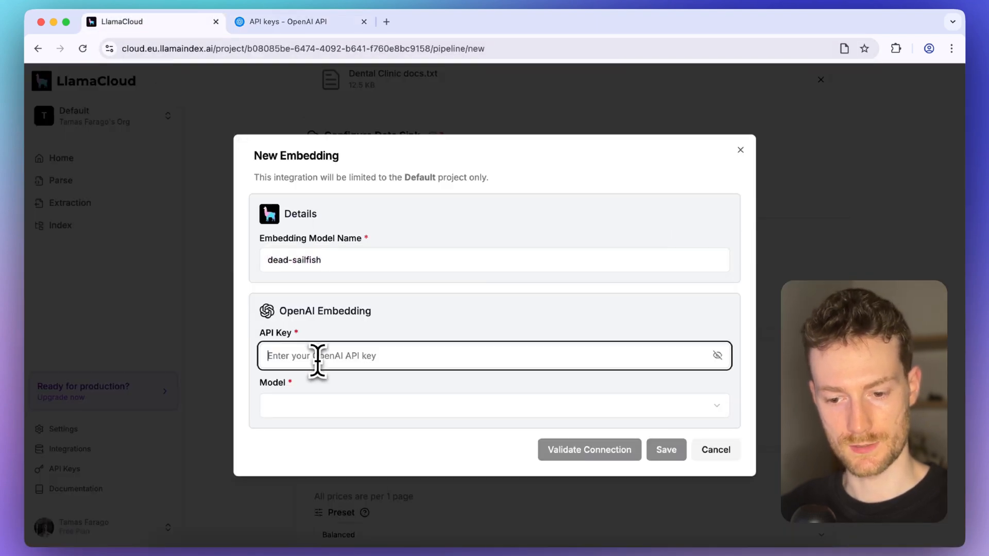
- Save the dead-sailfish embedding with the API key and text-embedding-3-small model
left_click(493, 405)
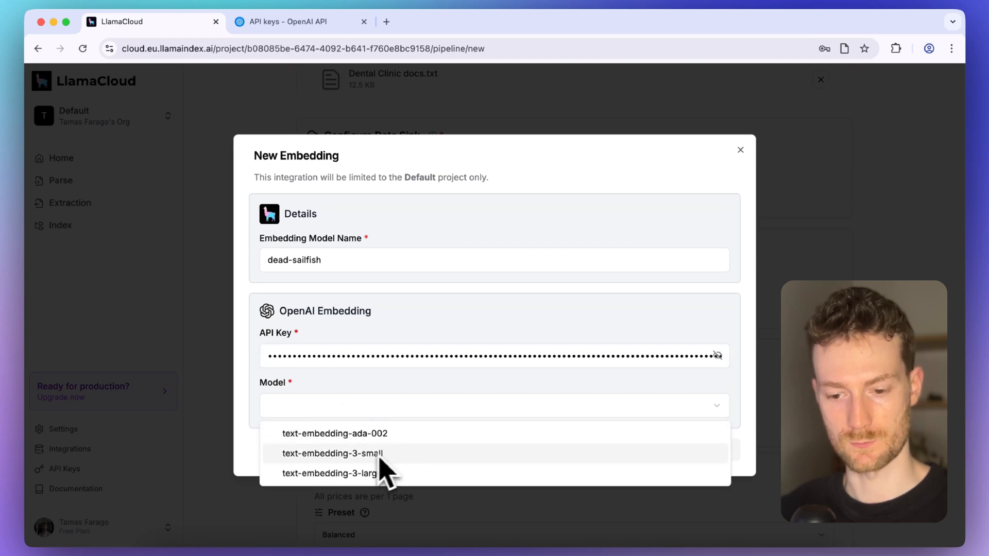
left_click(331, 453)
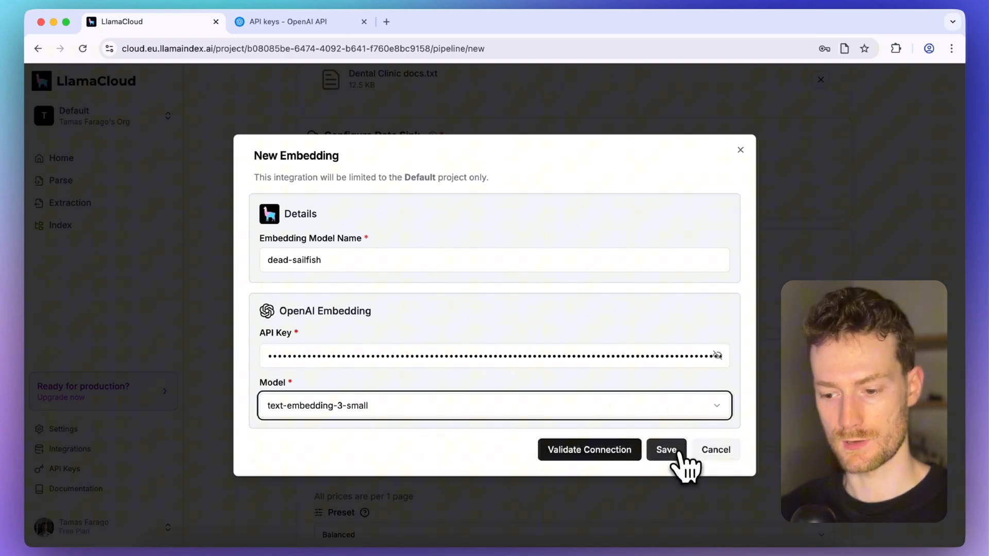
left_click(666, 449)
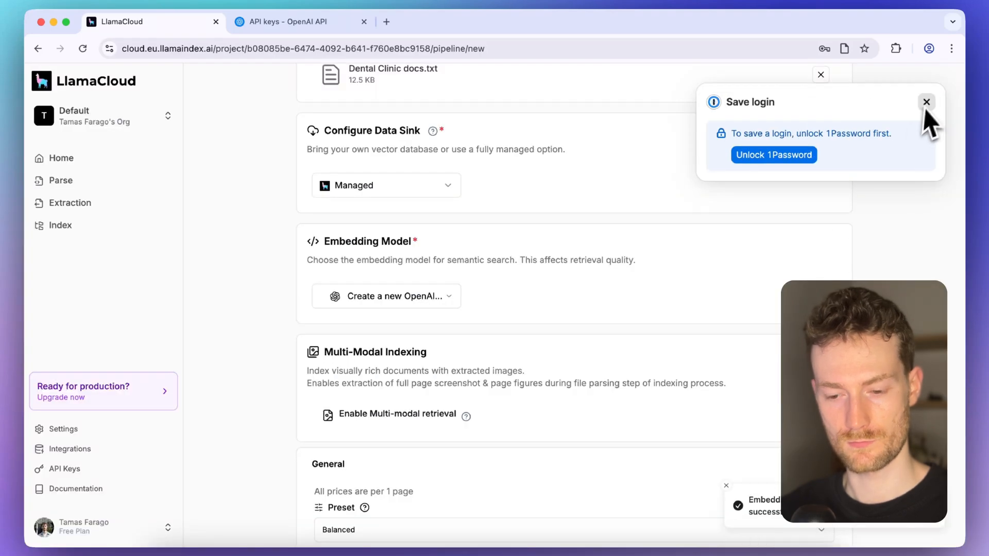
left_click(926, 102)
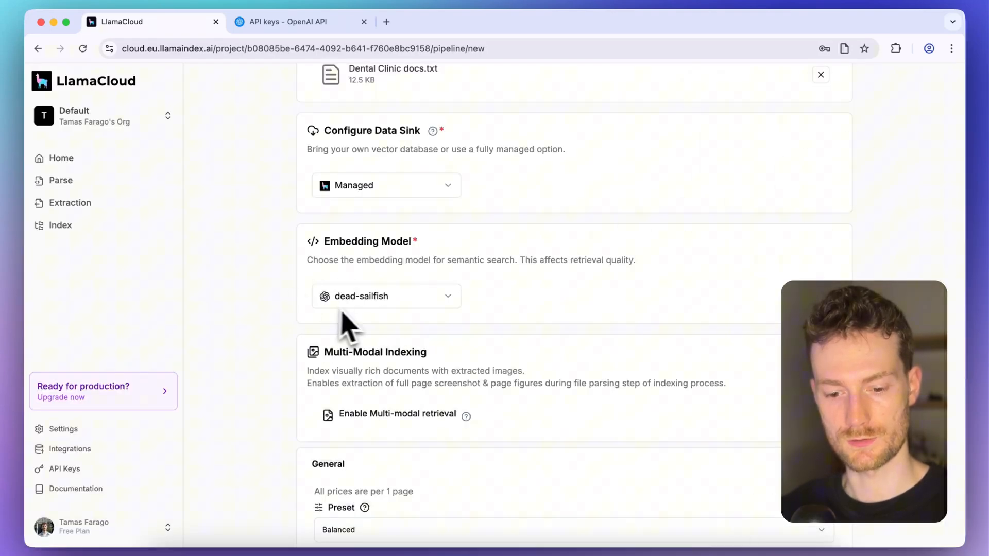
mouse_move(420, 297)
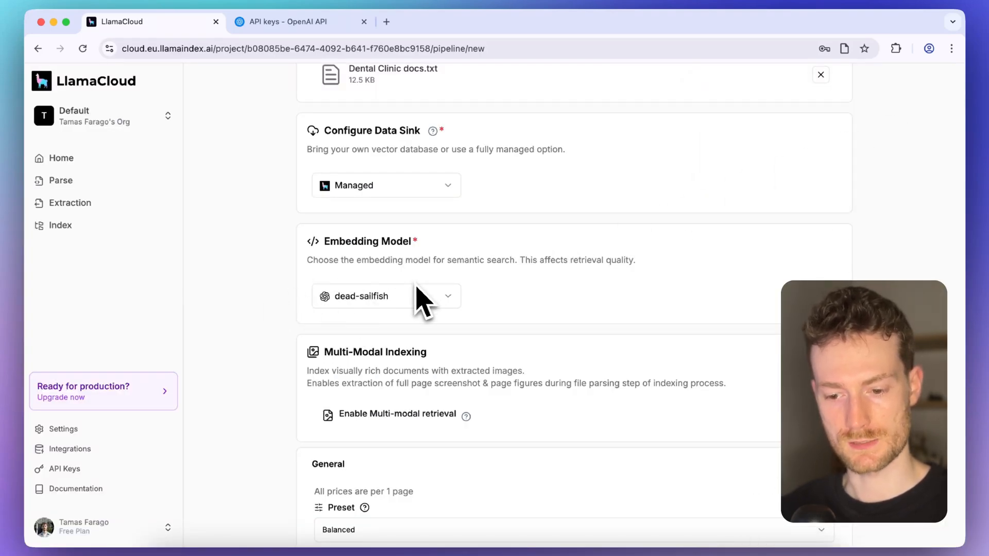
- Set manual token chunking to chunk size 512 and chunk overlap 50
scroll("down", 3)
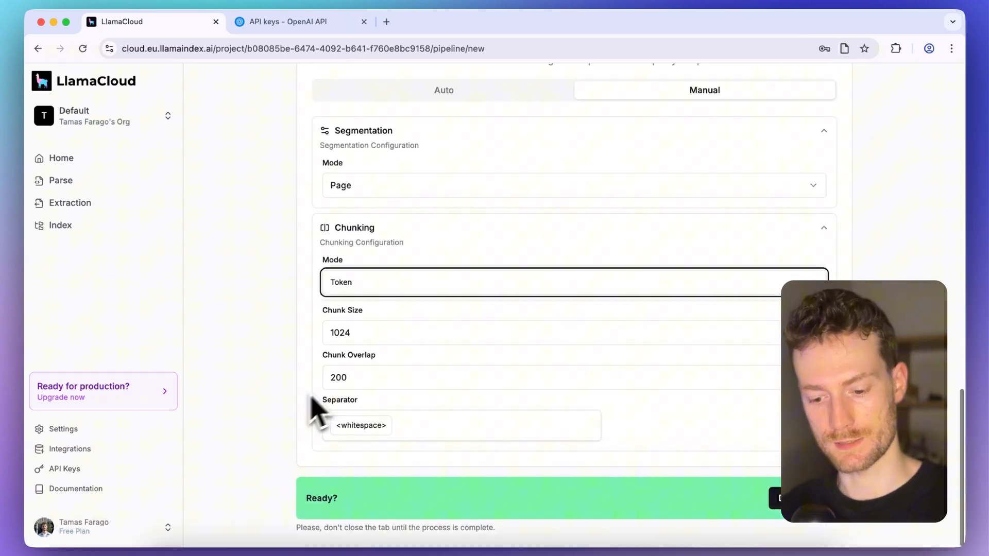
type("5")
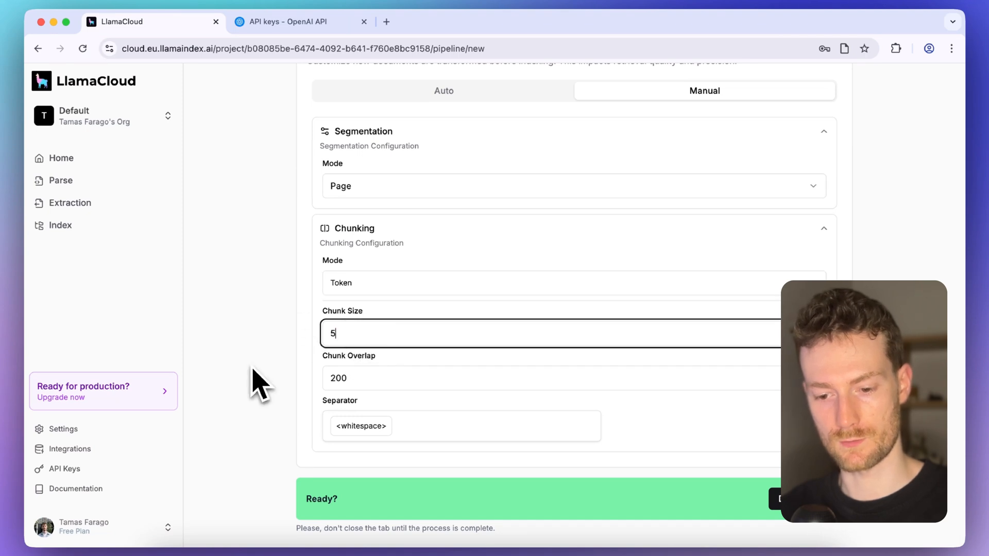
type("12")
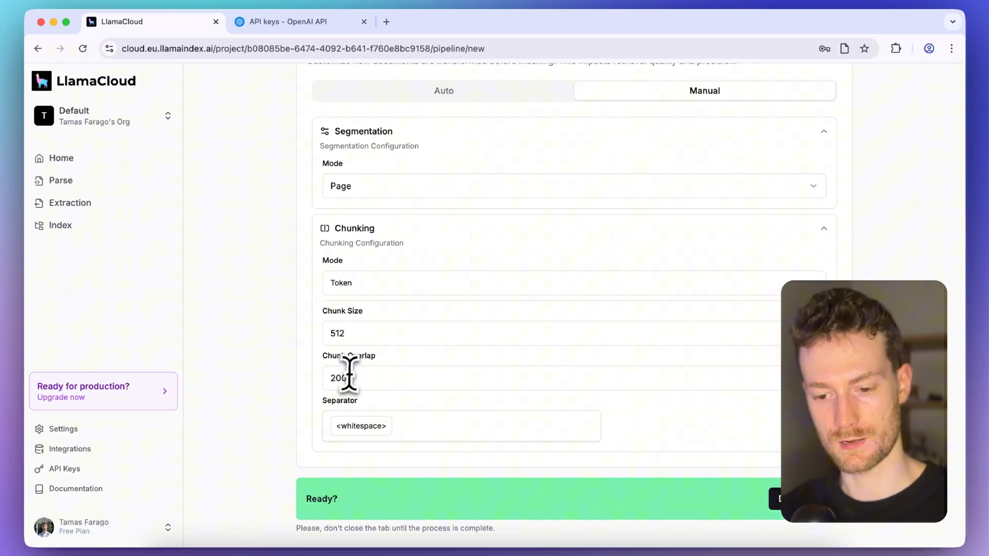
type("50")
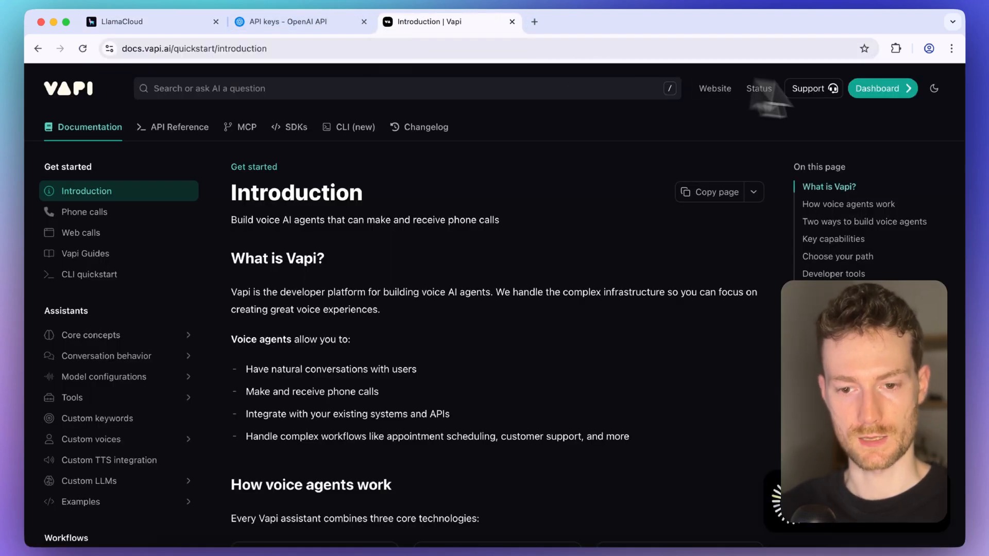
- Create a blank-template Vapi assistant named RAG
left_click(881, 88)
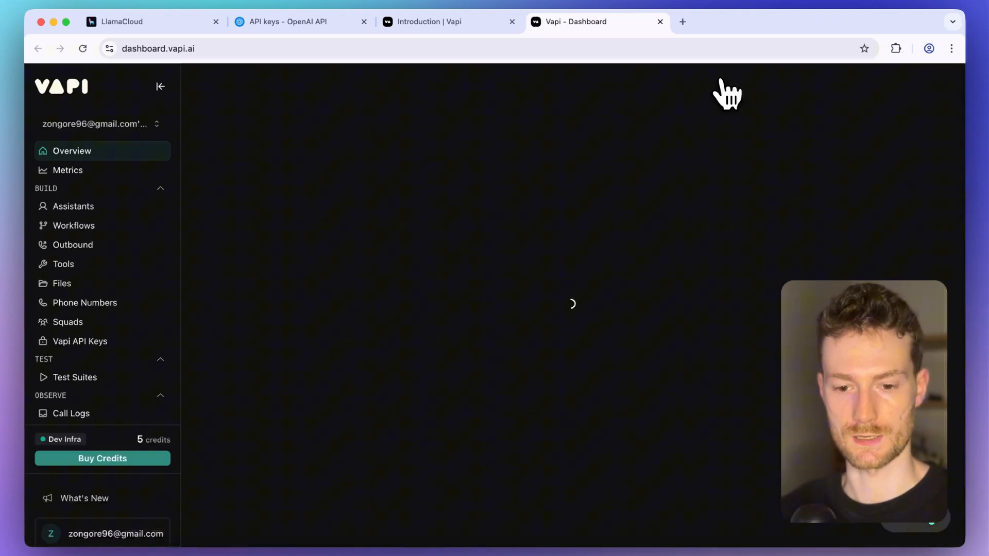
mouse_move(175, 189)
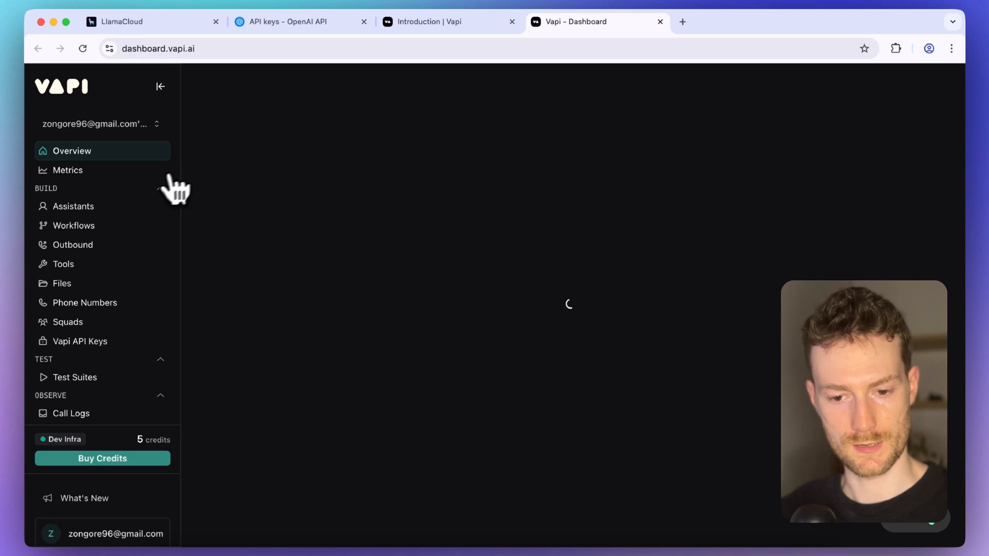
left_click(73, 206)
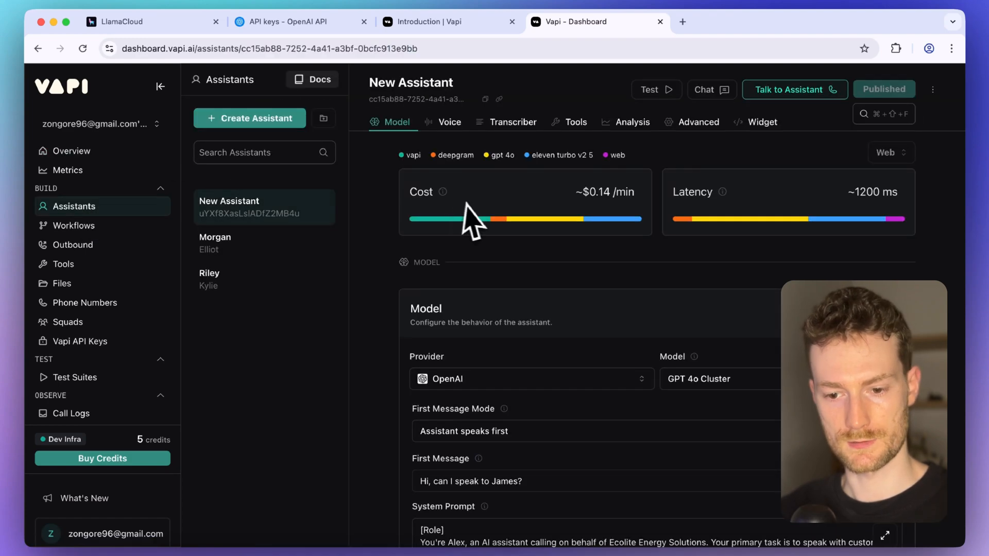
mouse_move(259, 132)
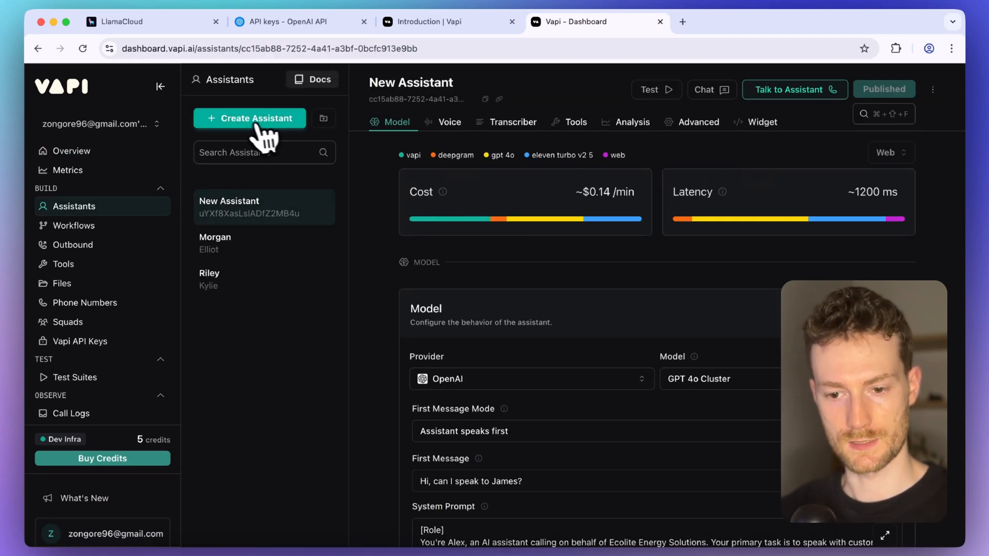
left_click(250, 119)
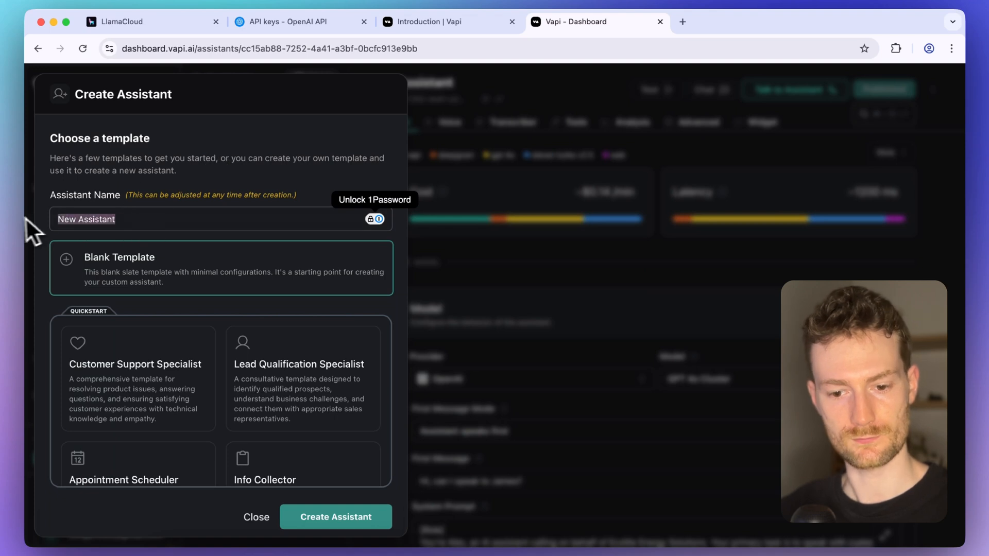
type("RAG")
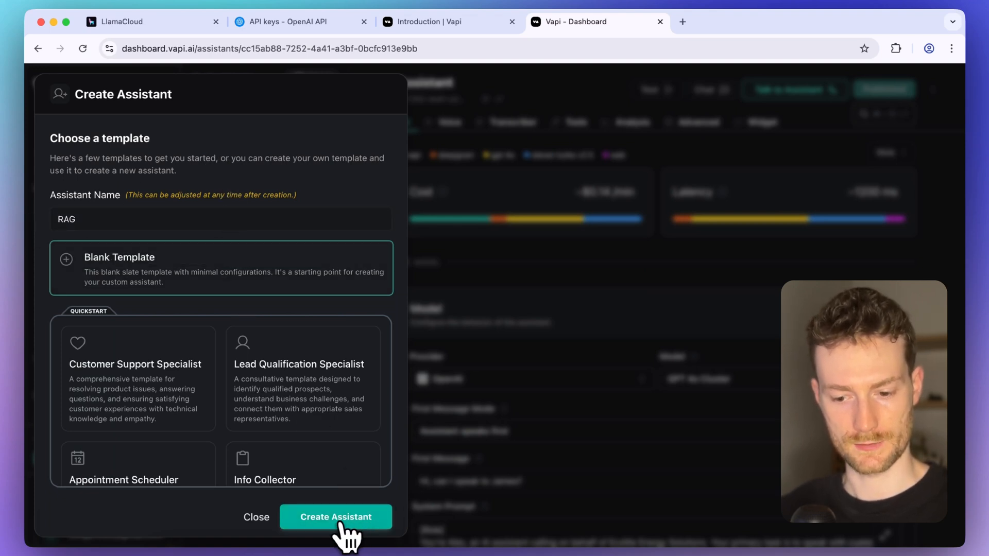
left_click(335, 516)
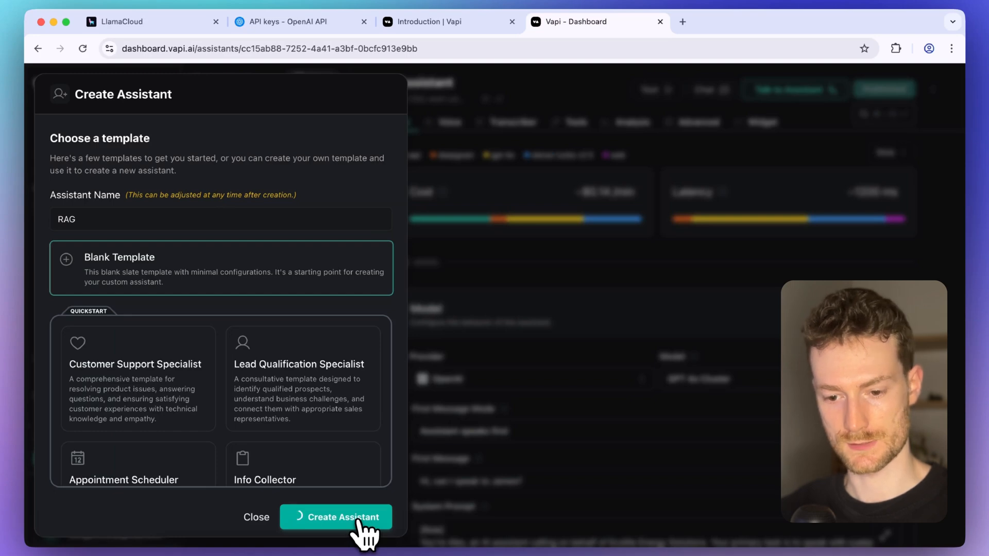
left_click(336, 517)
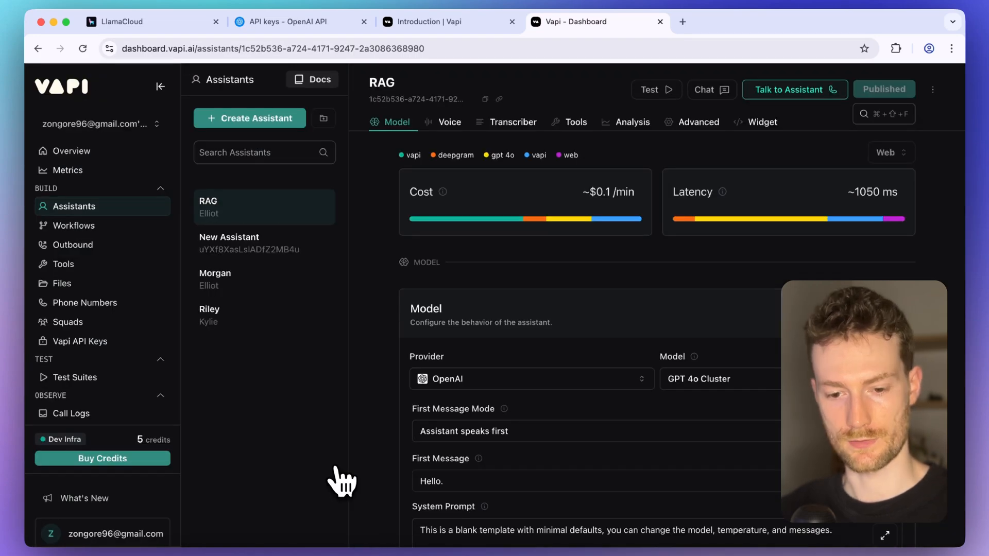
- Add API Request tool 'documentation', described as searching the documentation for relevant information
left_click(62, 265)
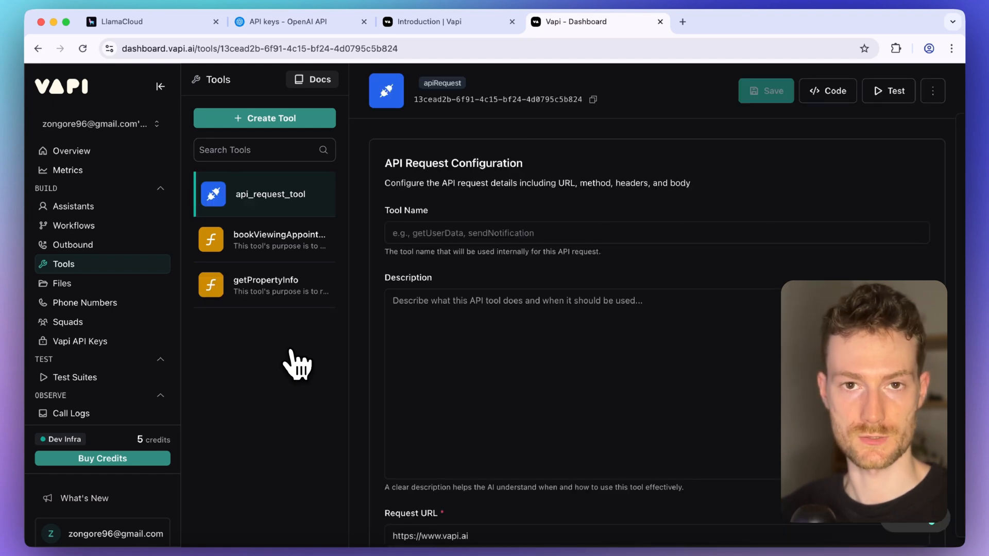
type("d")
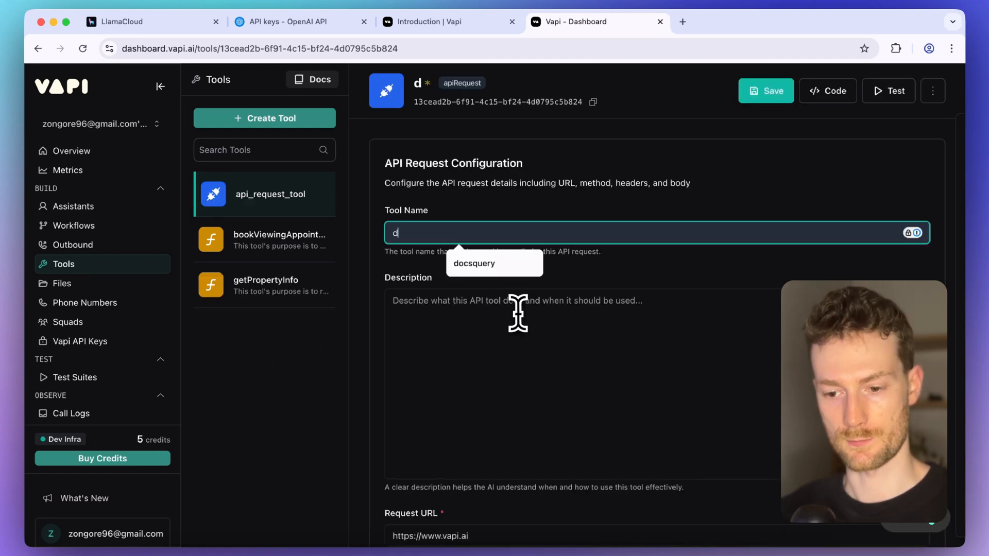
type("ocumentation")
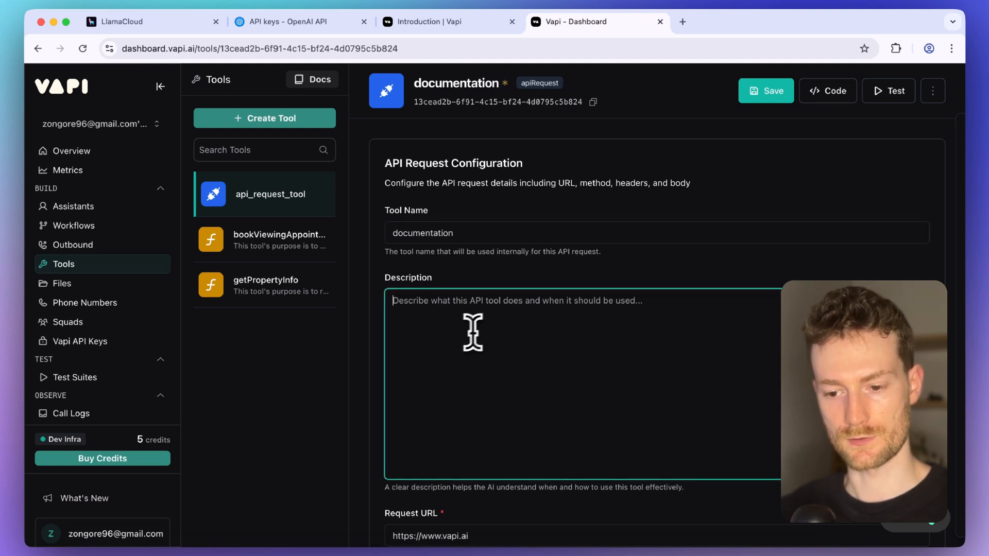
type("This tool's purpose is")
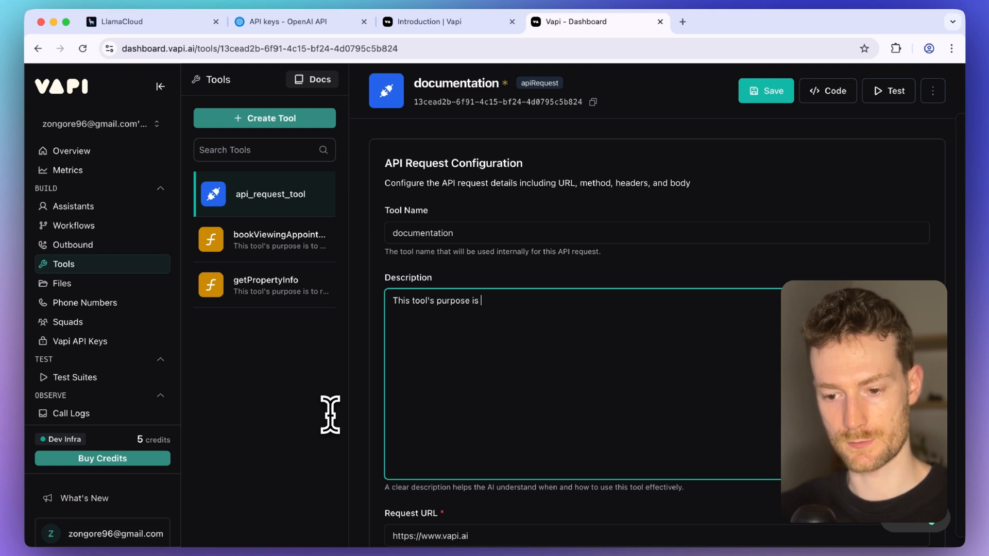
type("to search")
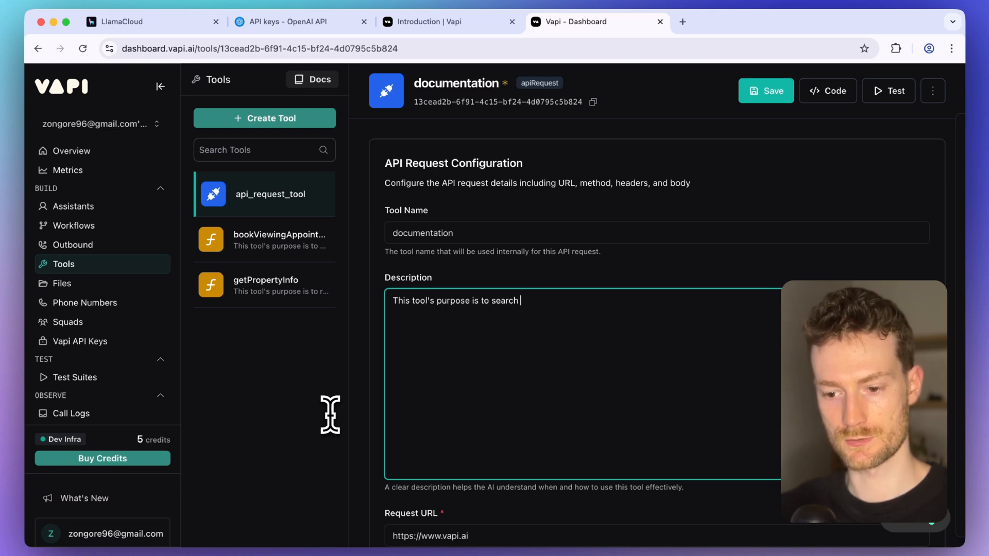
type("through the documentation to provide")
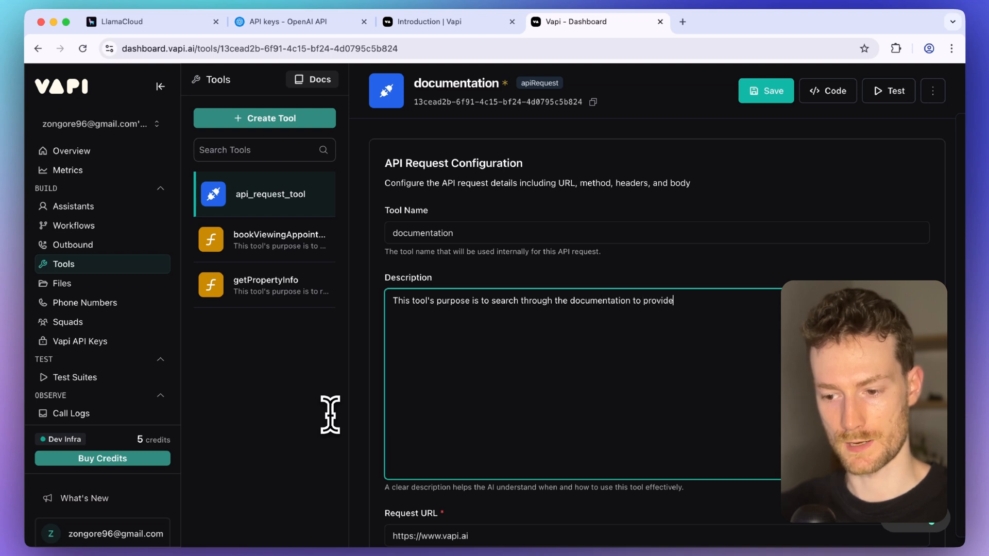
type("relevant")
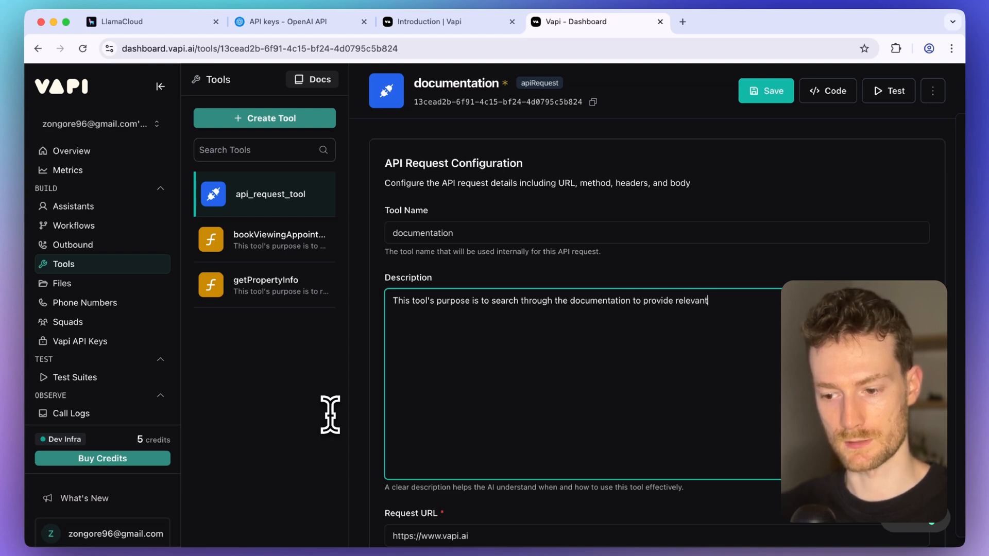
type("information")
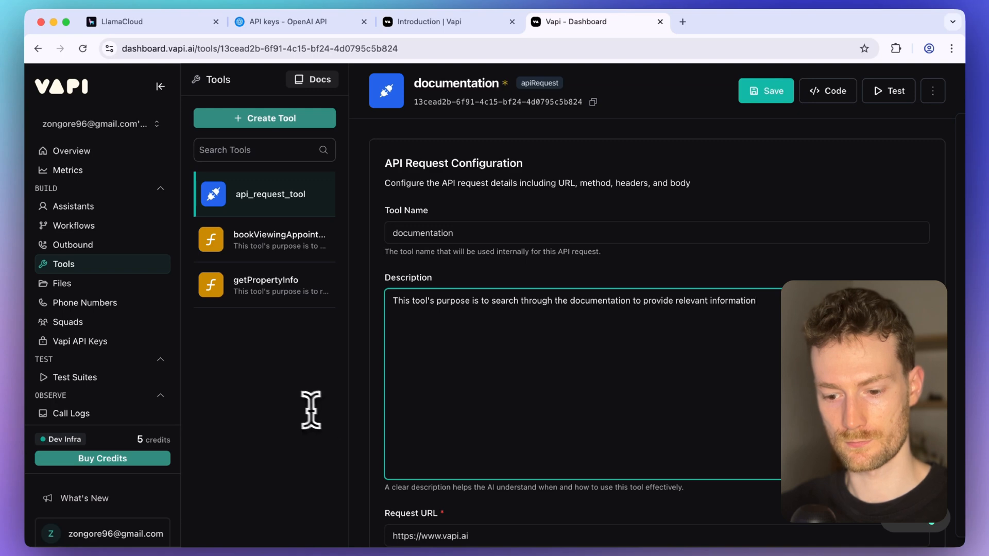
scroll("down", 3)
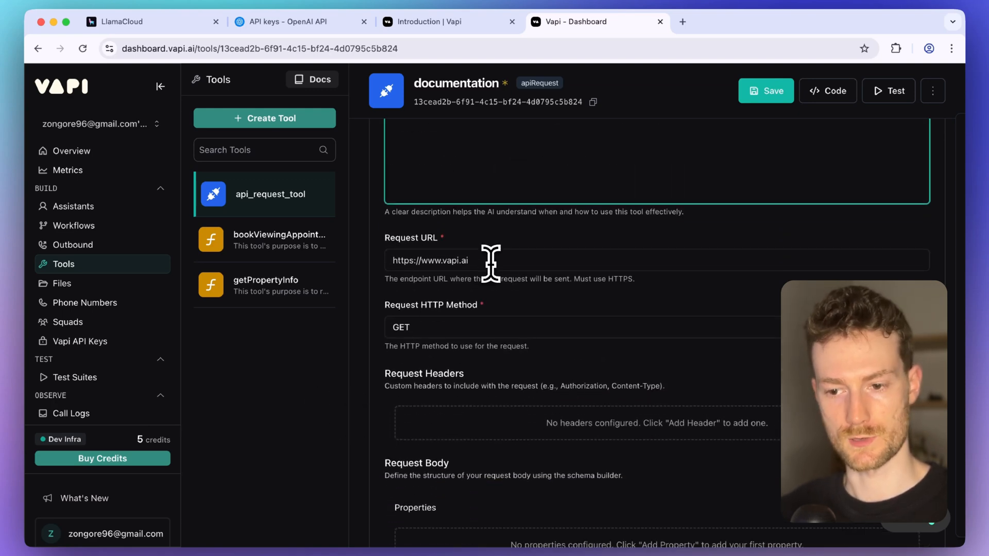
- Paste the LlamaCloud index's retrieve endpoint into the tool's Request URL
left_click(152, 21)
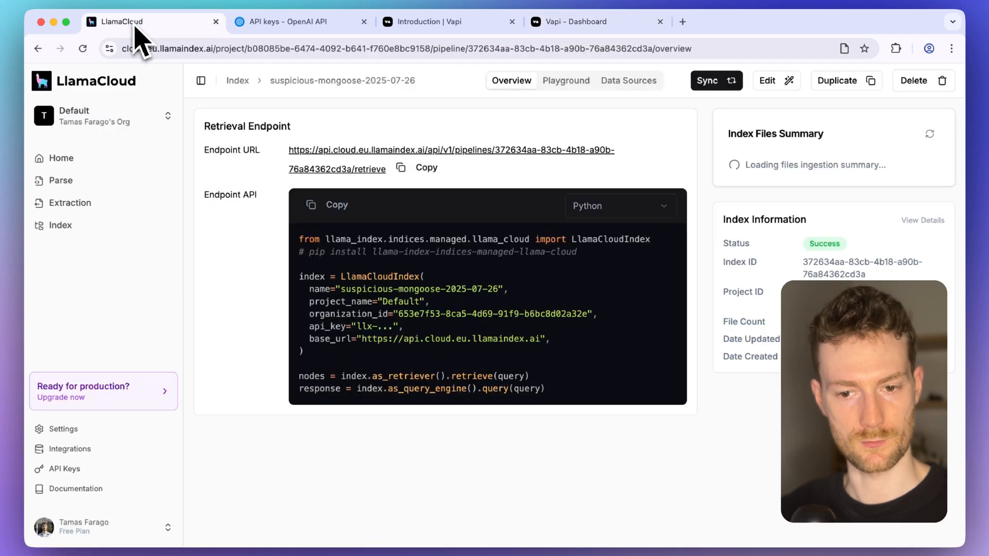
left_click(424, 168)
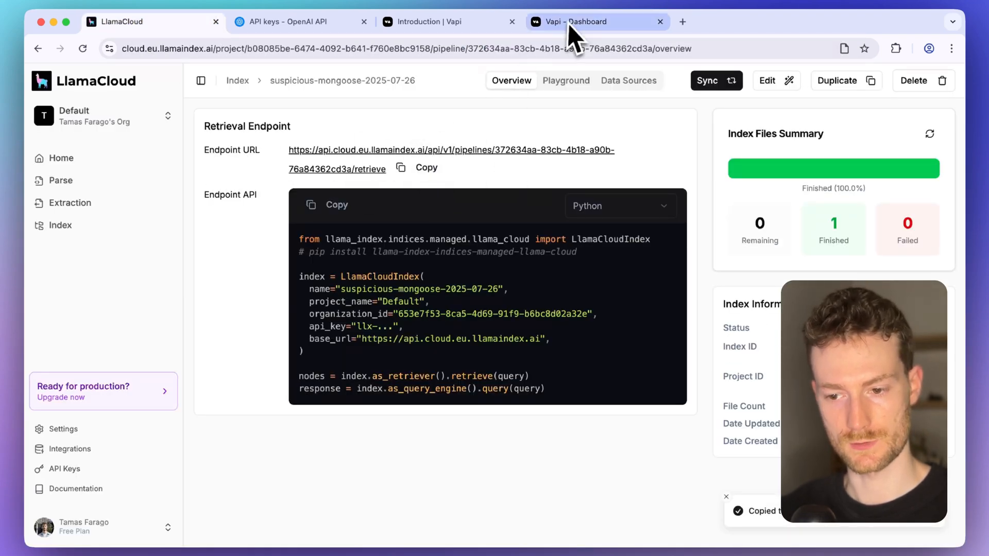
left_click(574, 22)
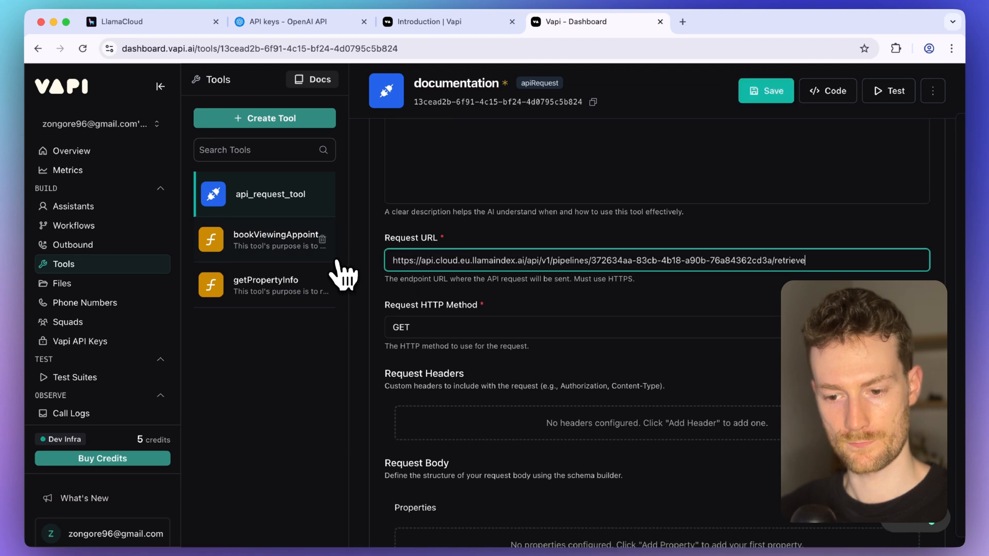
mouse_move(473, 305)
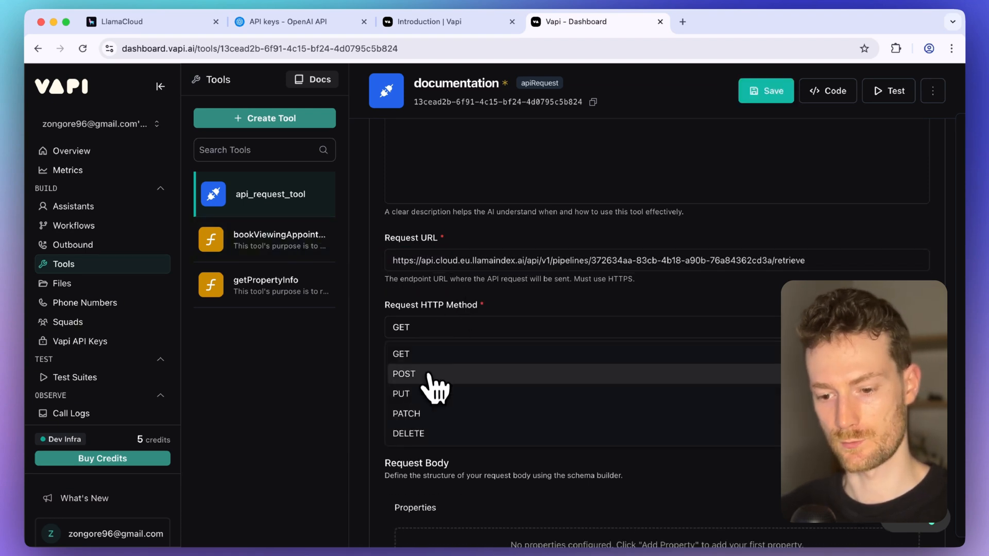
- Switch the tool to POST and add an Authorization request header
left_click(403, 373)
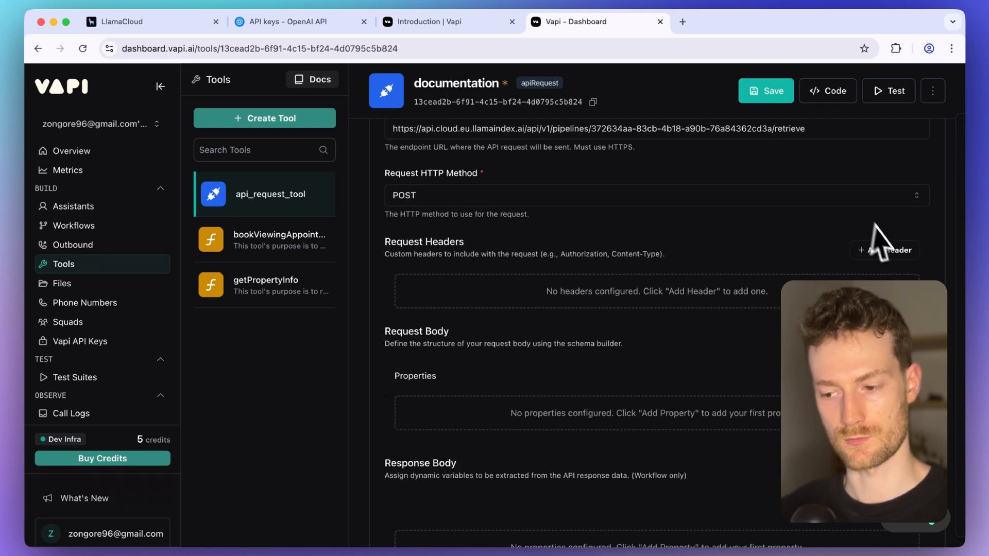
left_click(885, 249)
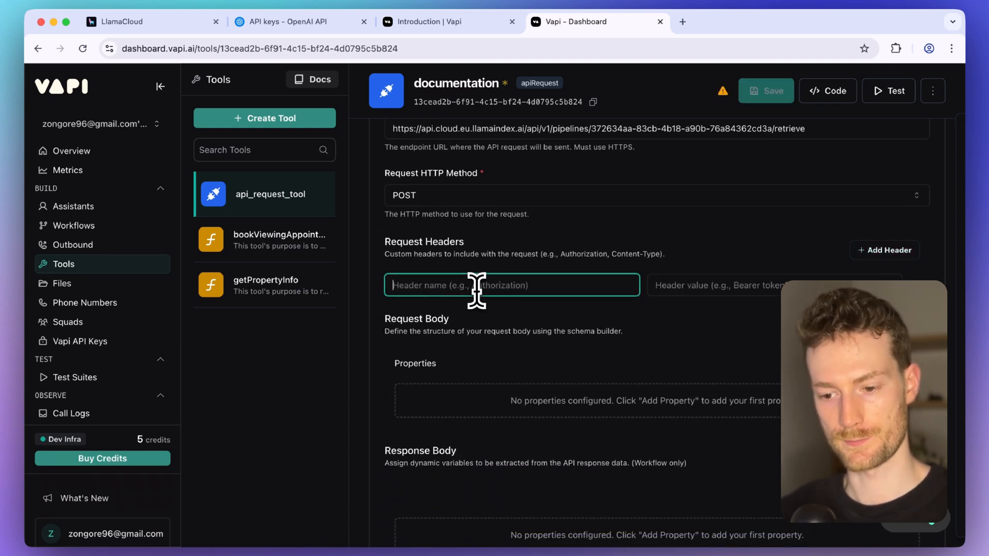
type("A")
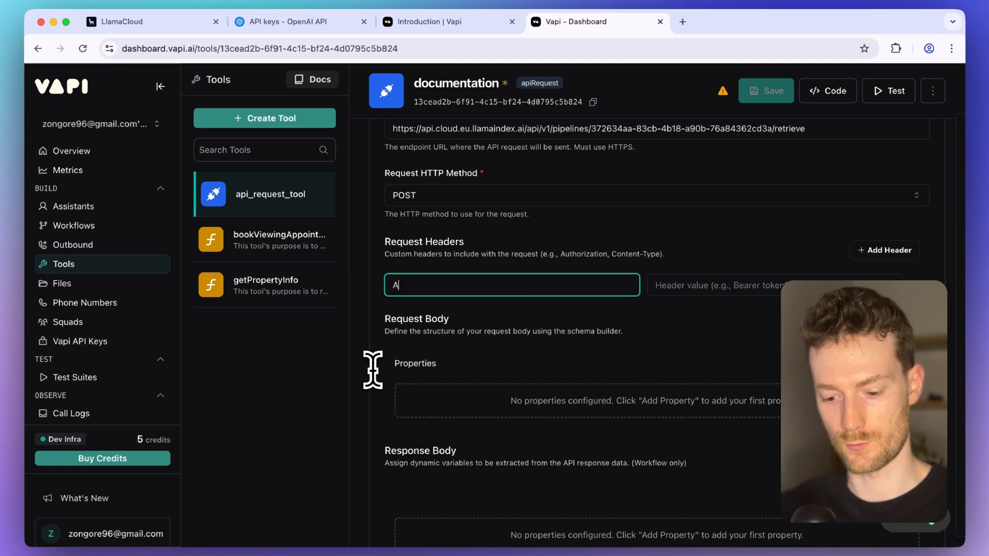
type("uthoriz")
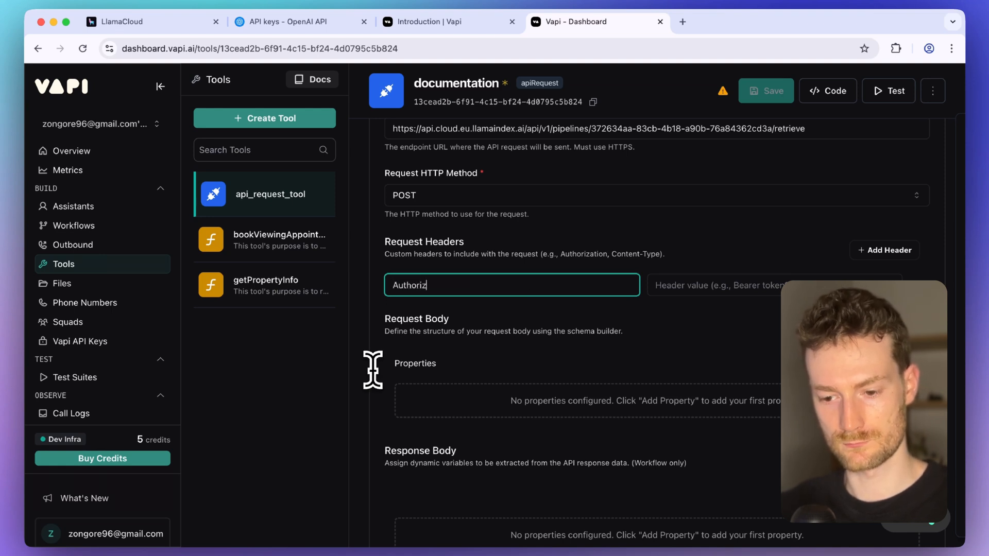
type("ation")
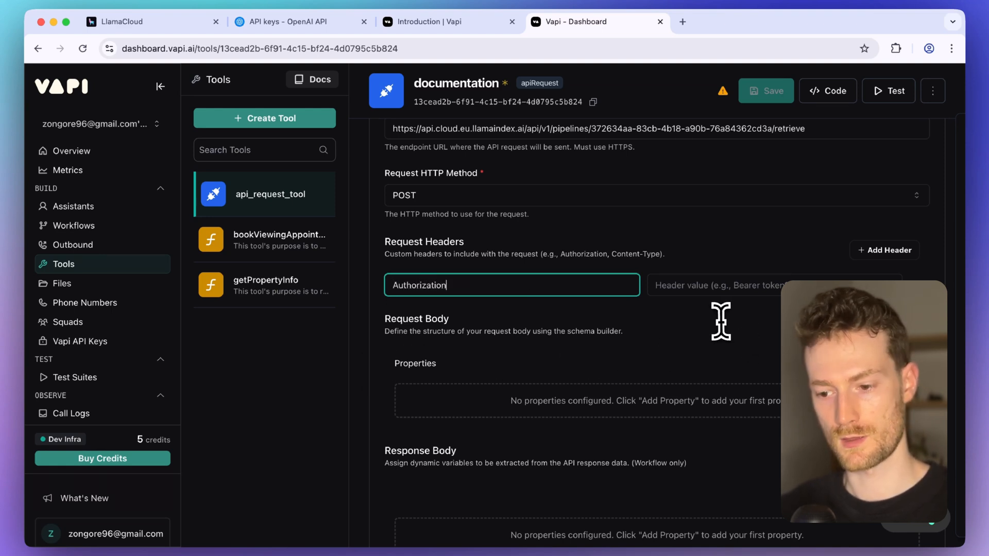
- Generate and copy a LlamaCloud API key named documentation
left_click(152, 22)
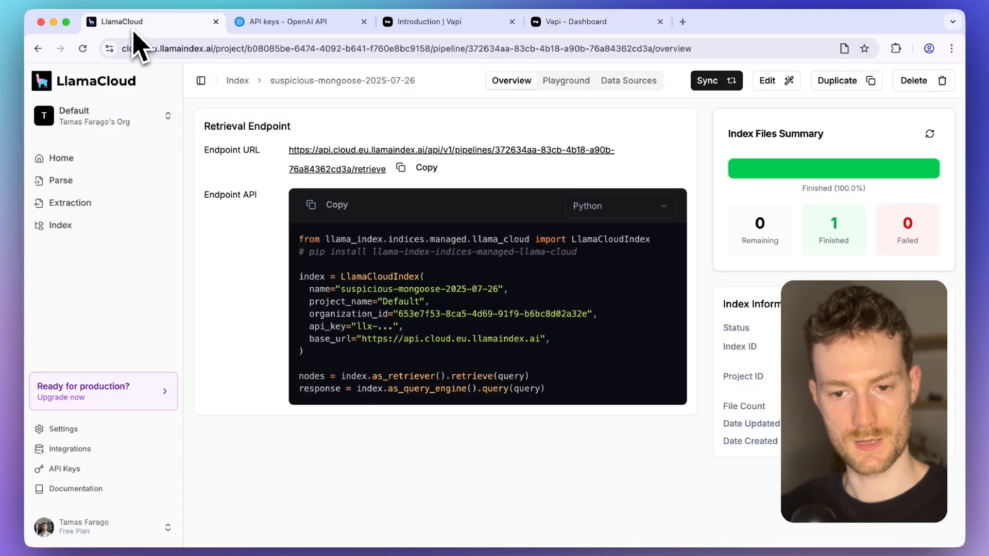
mouse_move(63, 469)
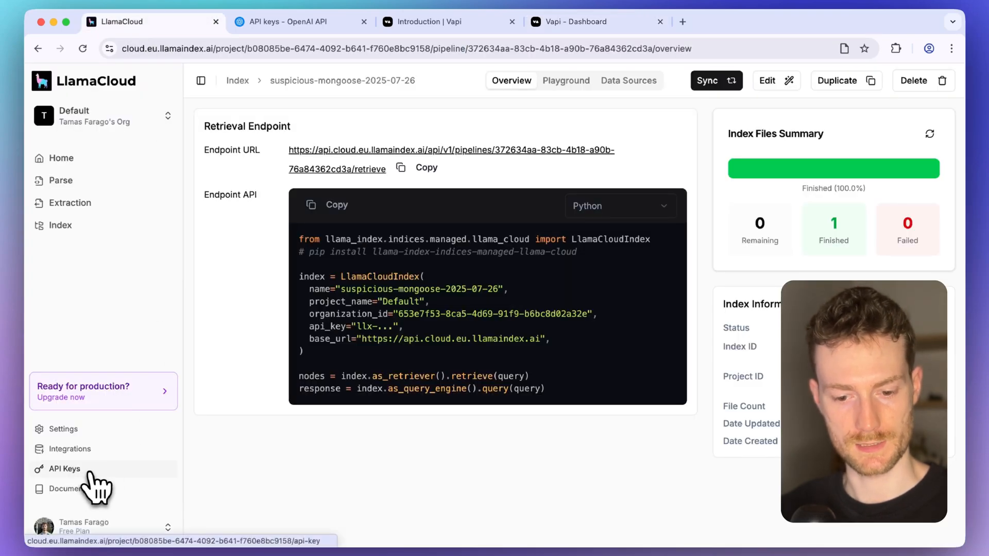
left_click(64, 468)
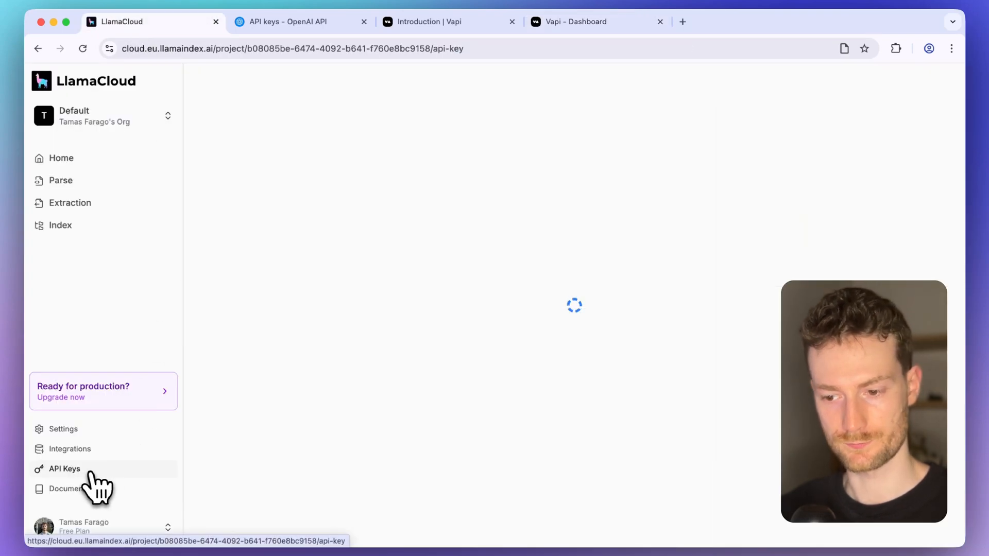
left_click(63, 468)
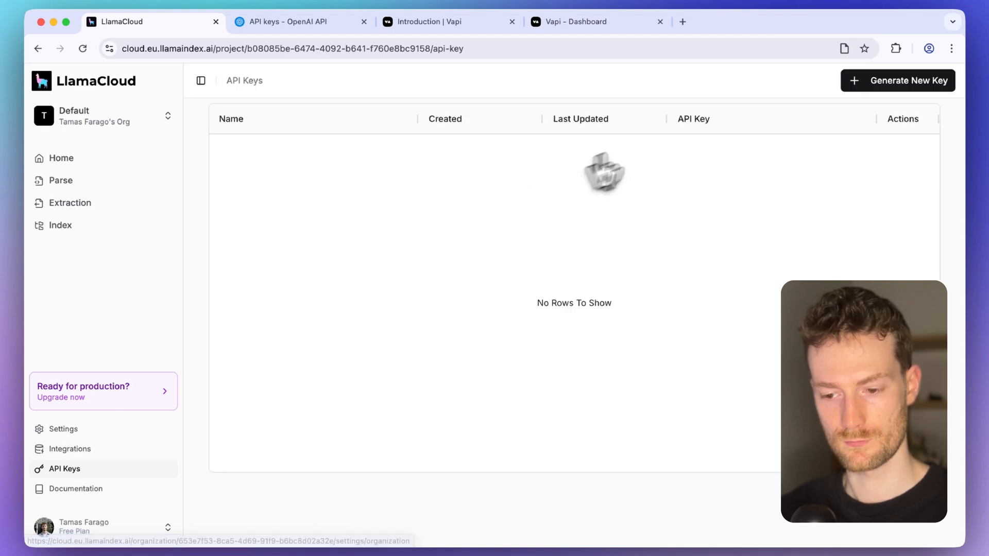
type("documentation")
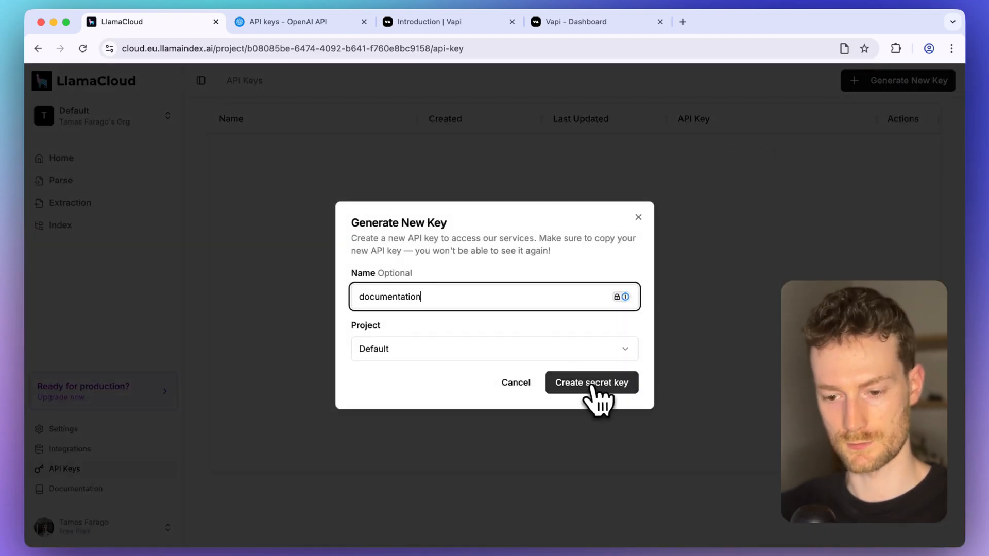
left_click(591, 382)
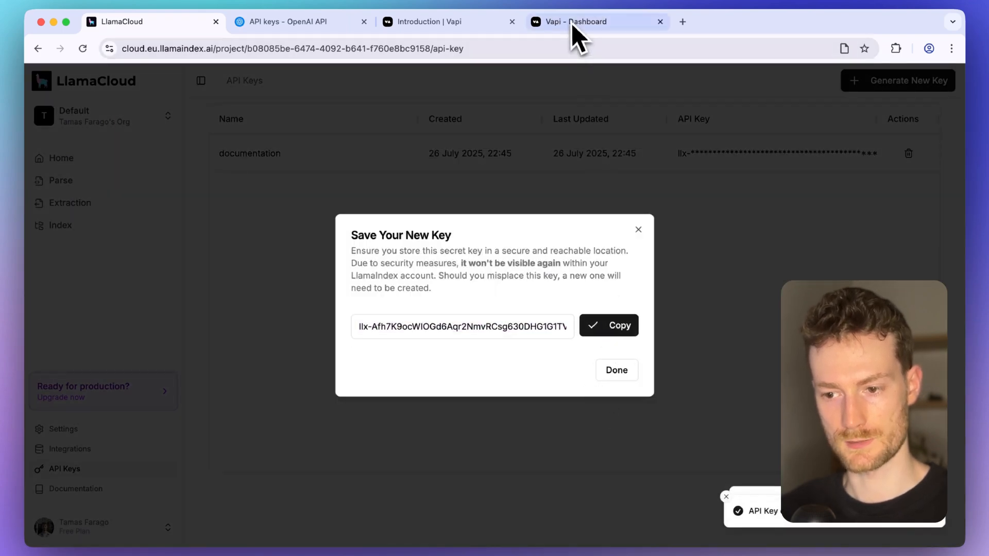
- Set the documentation tool's Authorization header value to 'Bearer' plus the LlamaCloud API key
left_click(574, 22)
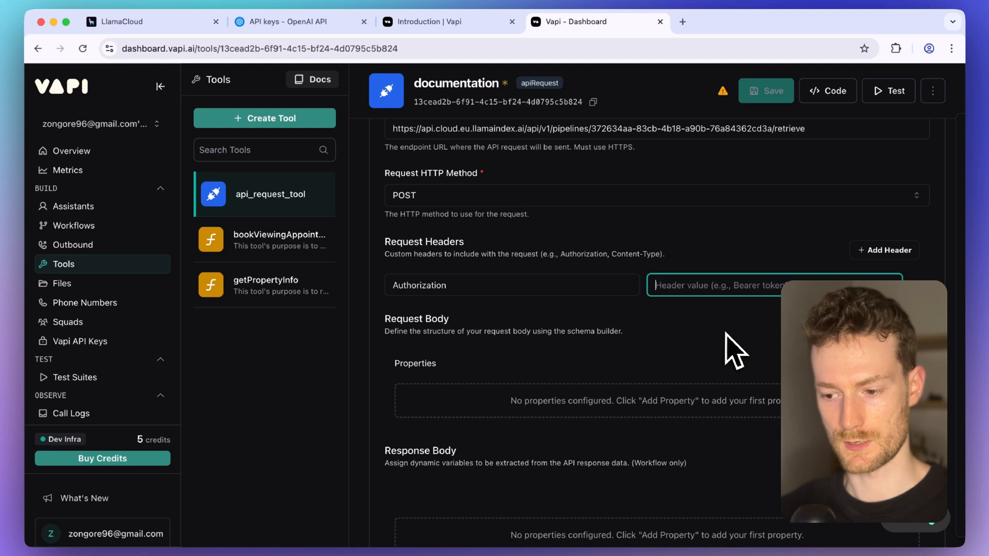
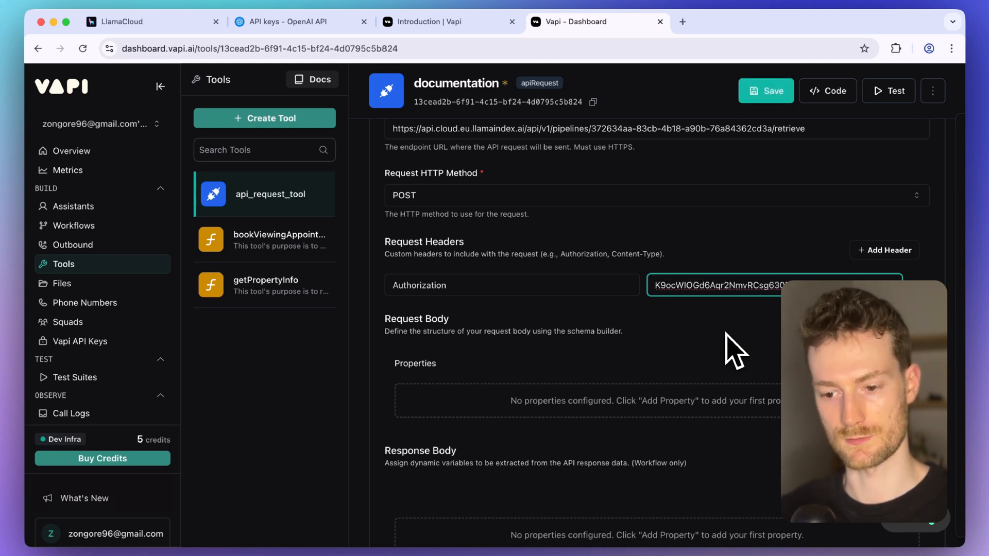
scroll("down", 3)
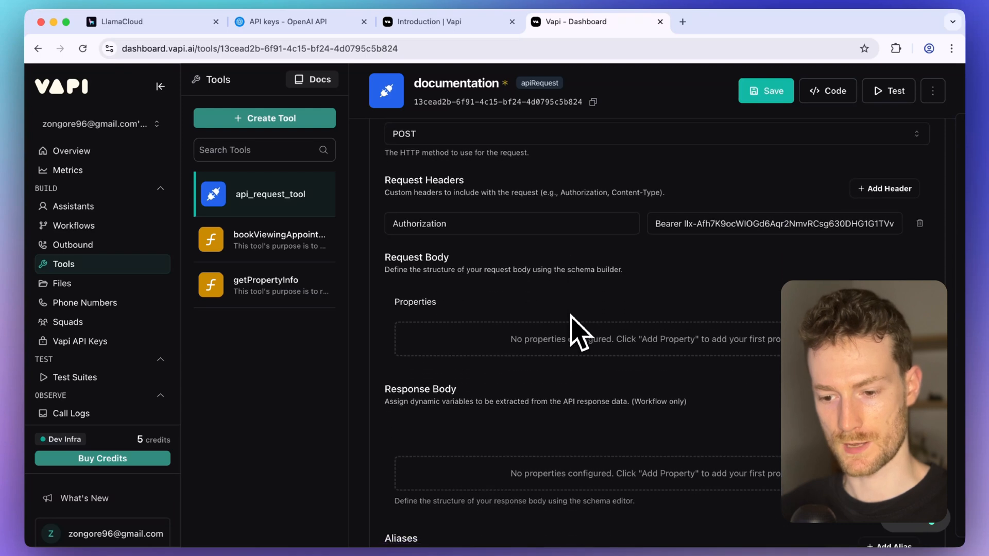
scroll("down", 3)
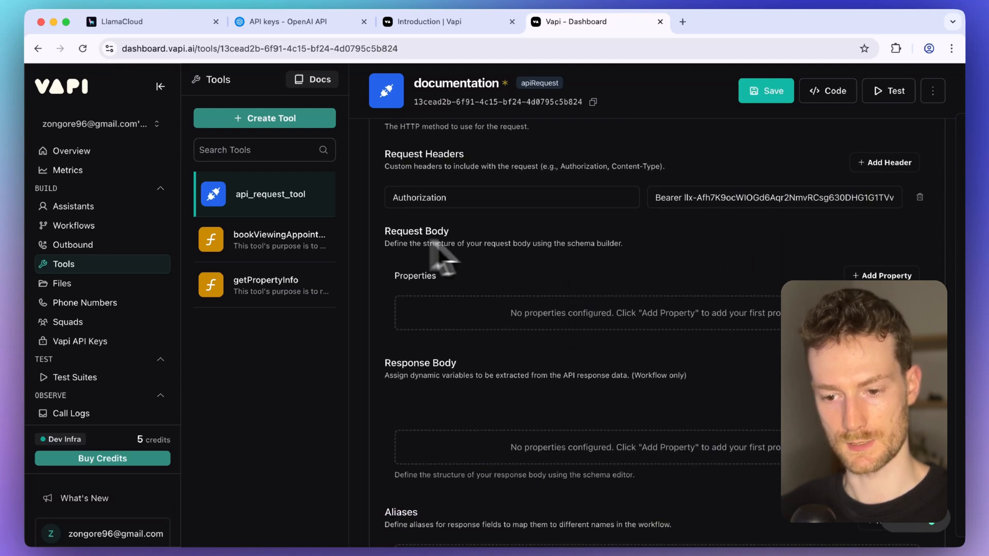
mouse_move(498, 249)
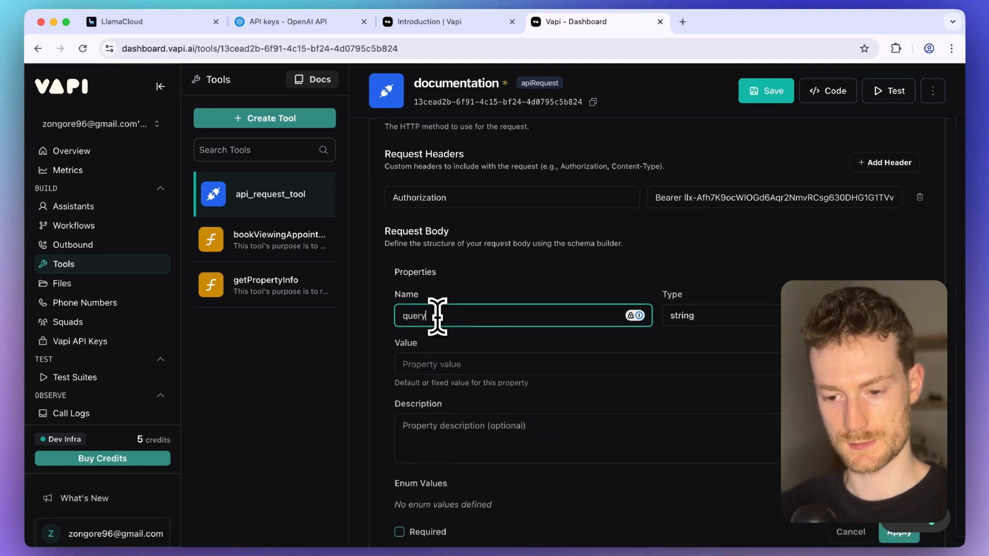
- Describe the query property as the user's question, mark it required, and save the tool
left_click(568, 364)
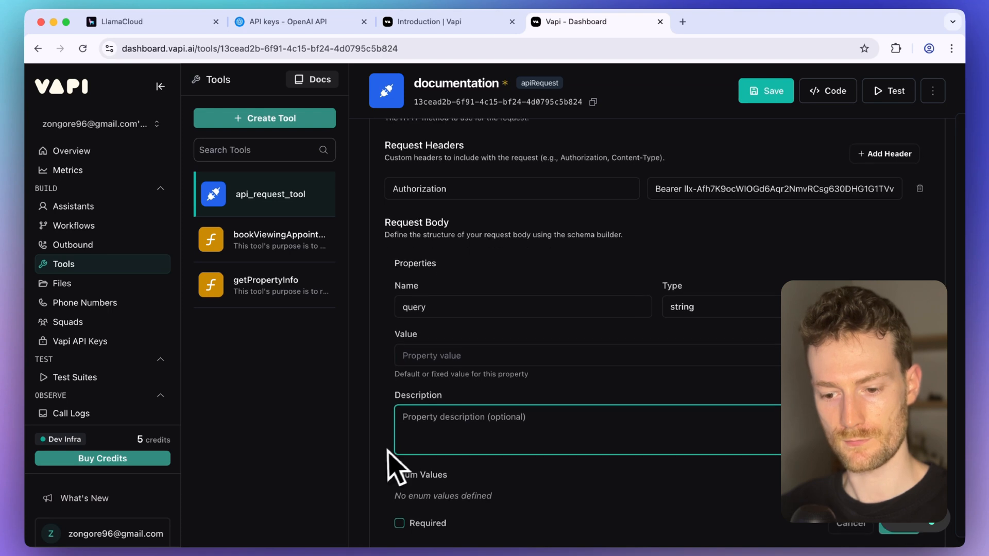
scroll("down", 3)
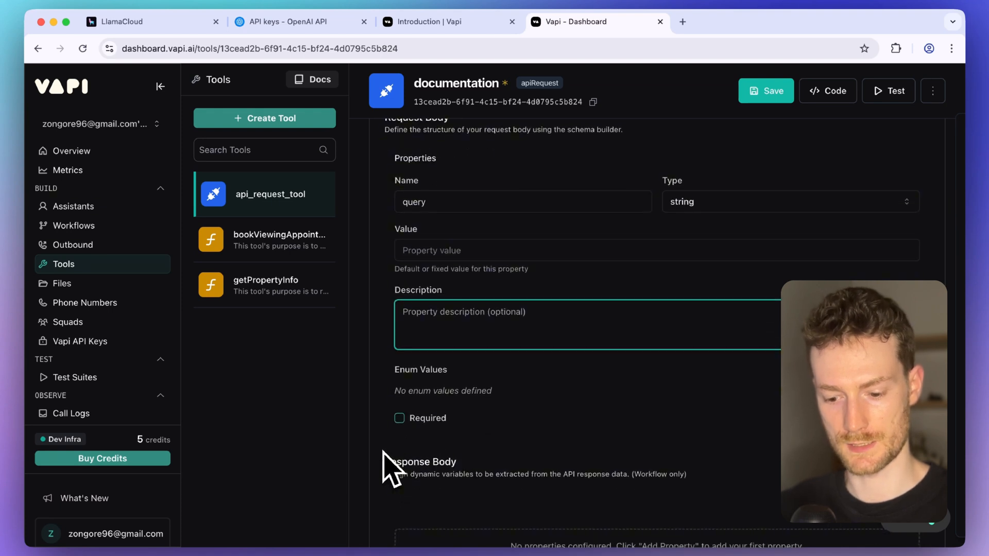
type("The user's question")
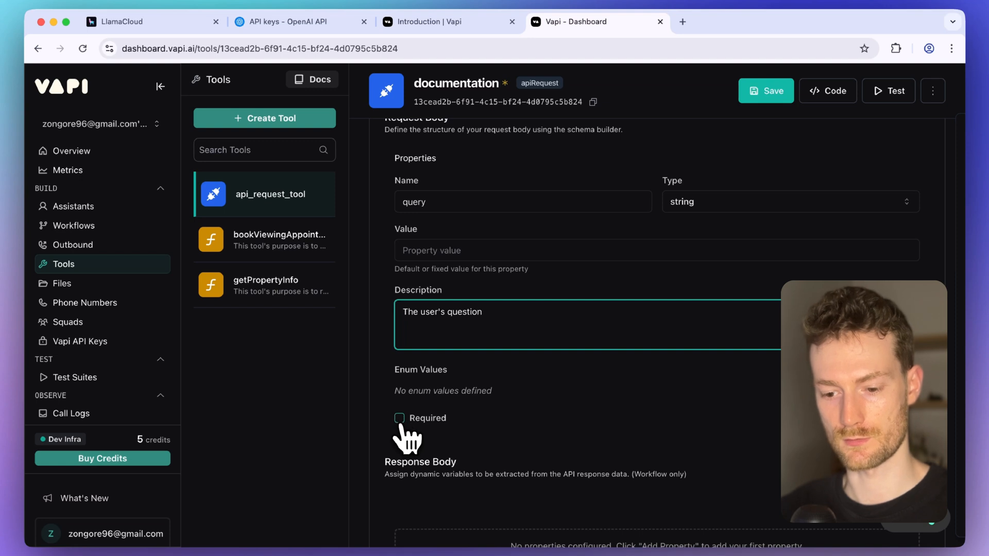
left_click(399, 418)
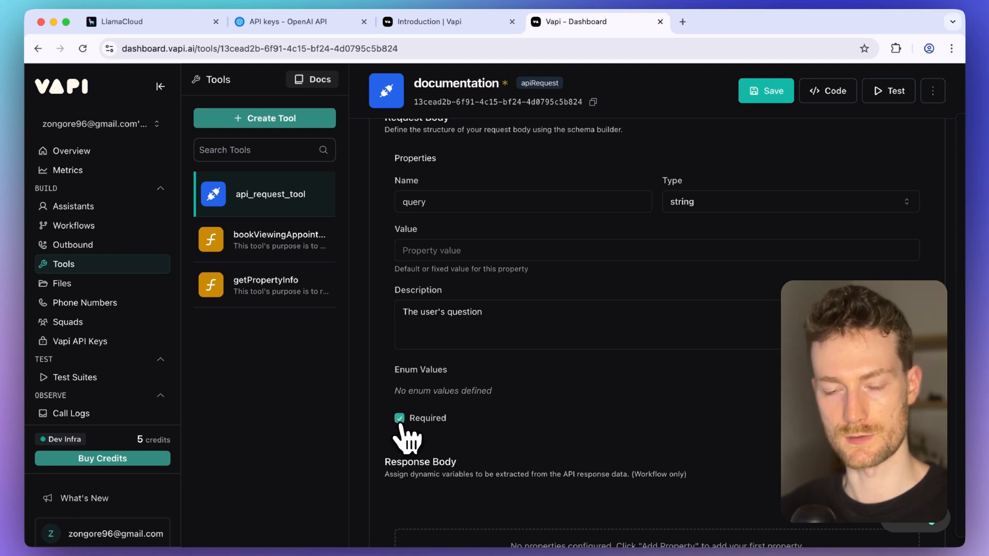
mouse_move(411, 438)
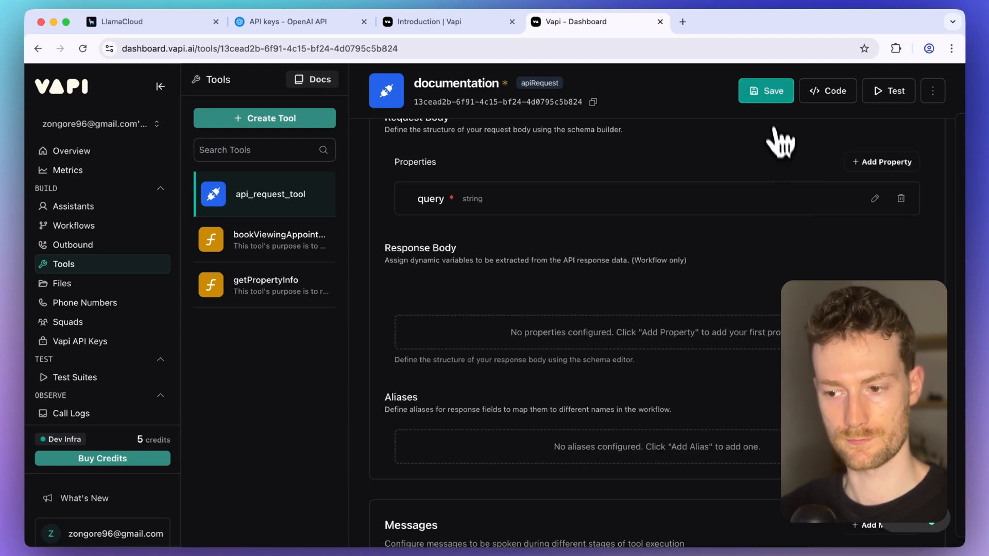
left_click(764, 91)
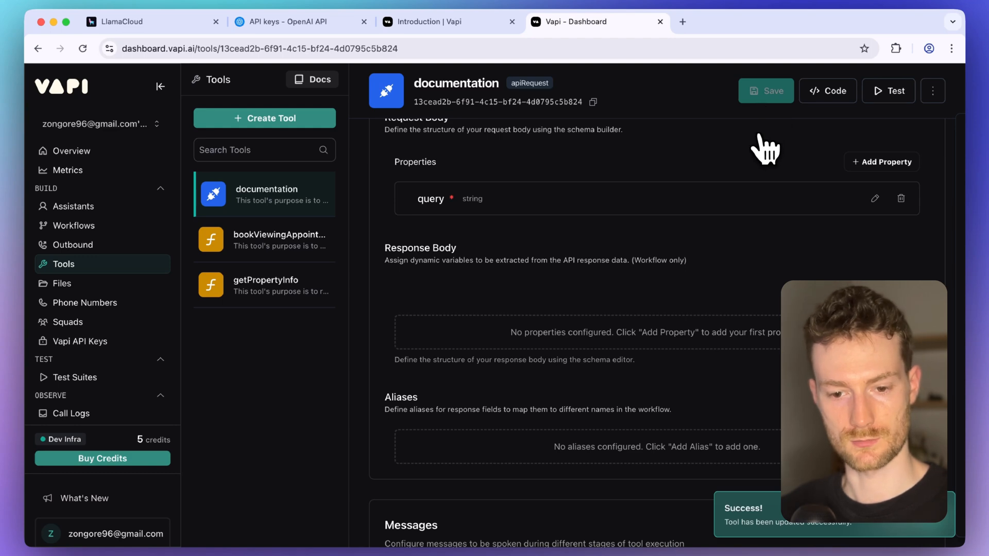
- Set the RAG assistant's first message to greet as Harry, a customer support agent
left_click(73, 206)
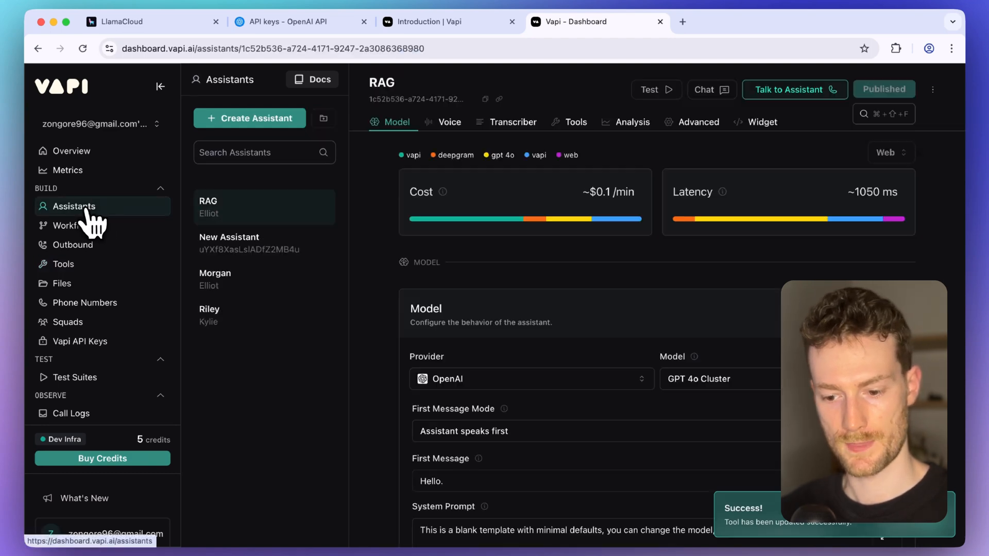
scroll("down", 3)
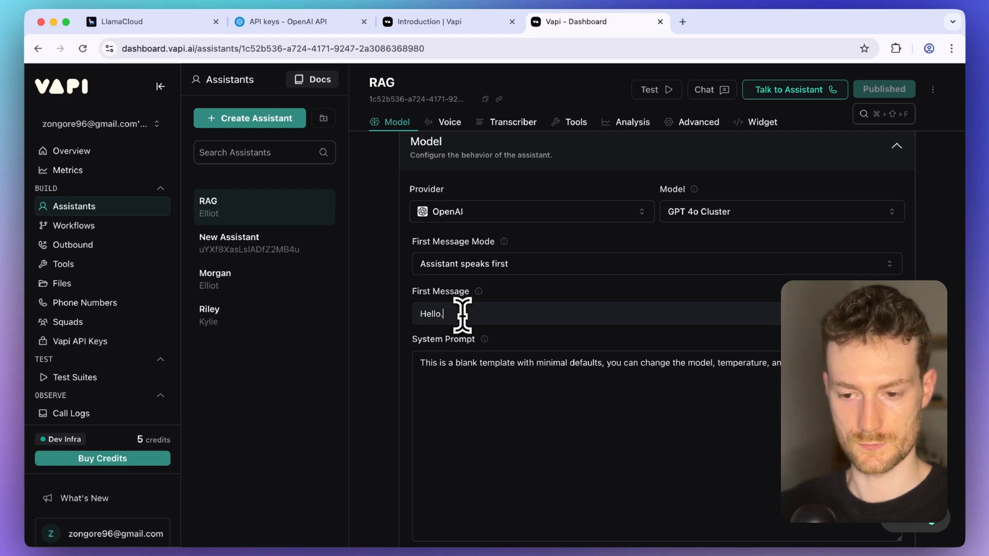
type("Hi, my nam")
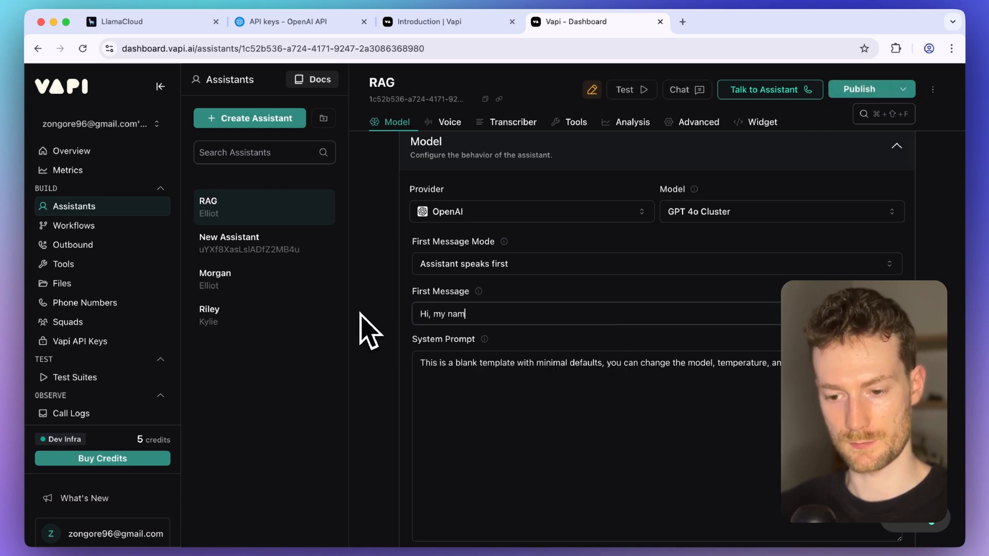
type("e is Harry.")
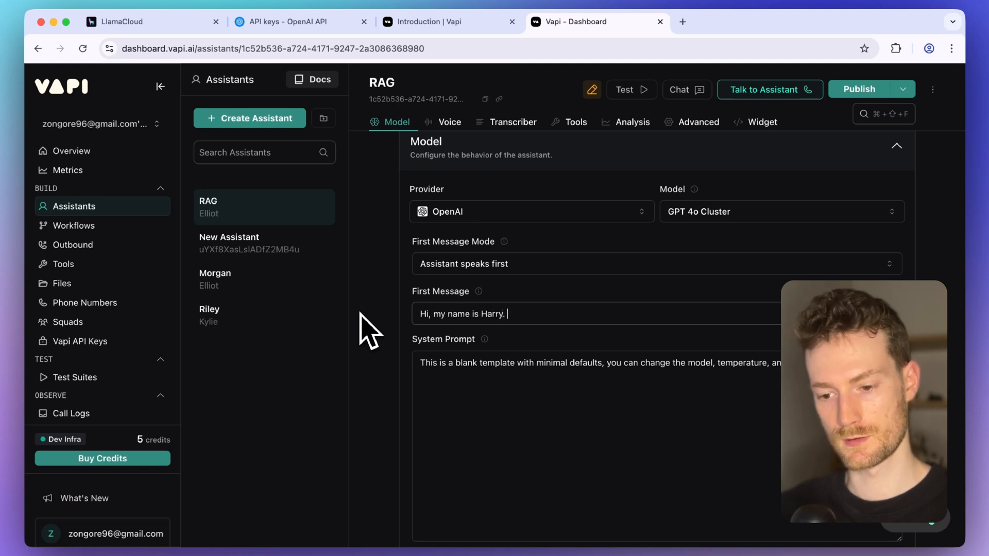
type(", a customer")
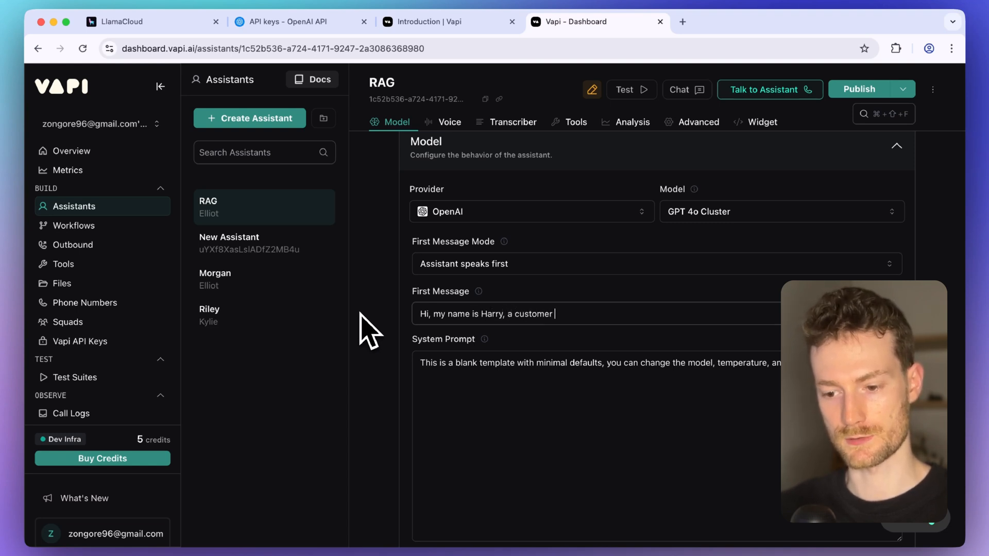
type("support agent.")
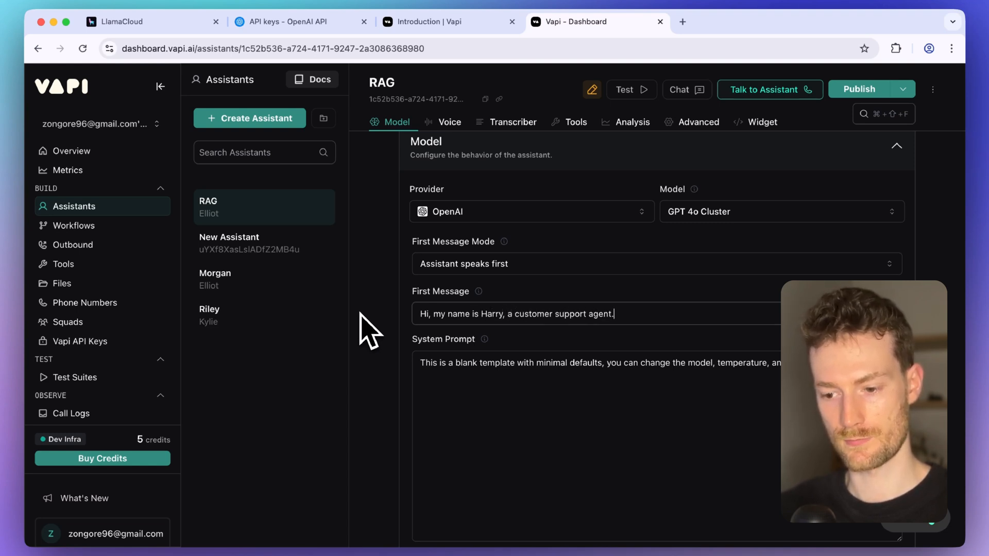
type("How can I help you?")
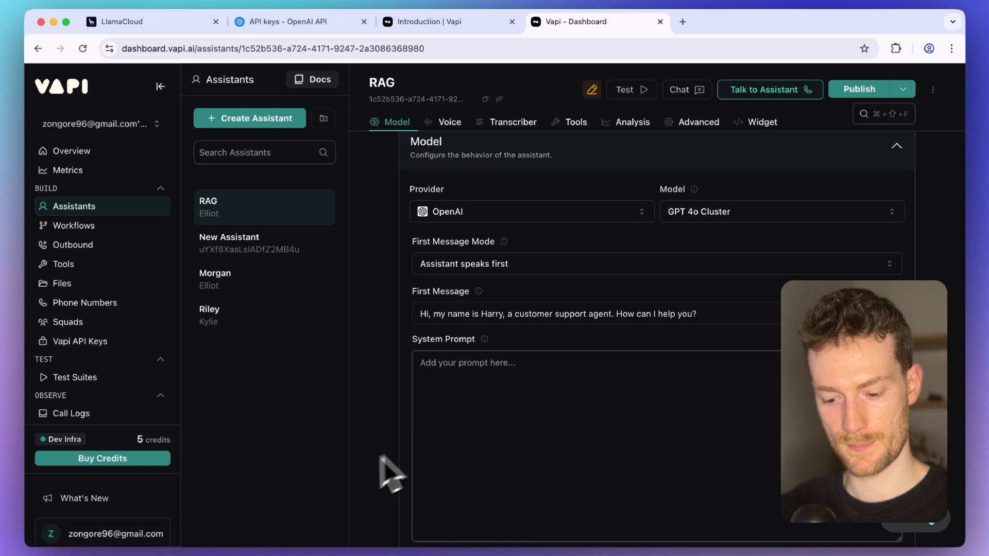
- Write a system prompt telling it to get knowledge-base information using the 'documentation' tool
type("Your")
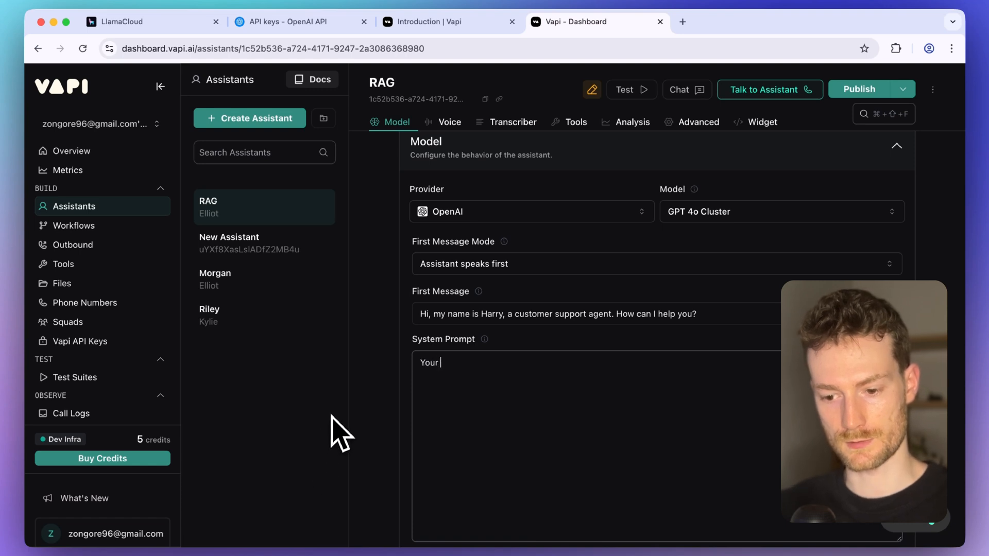
type("task is to get")
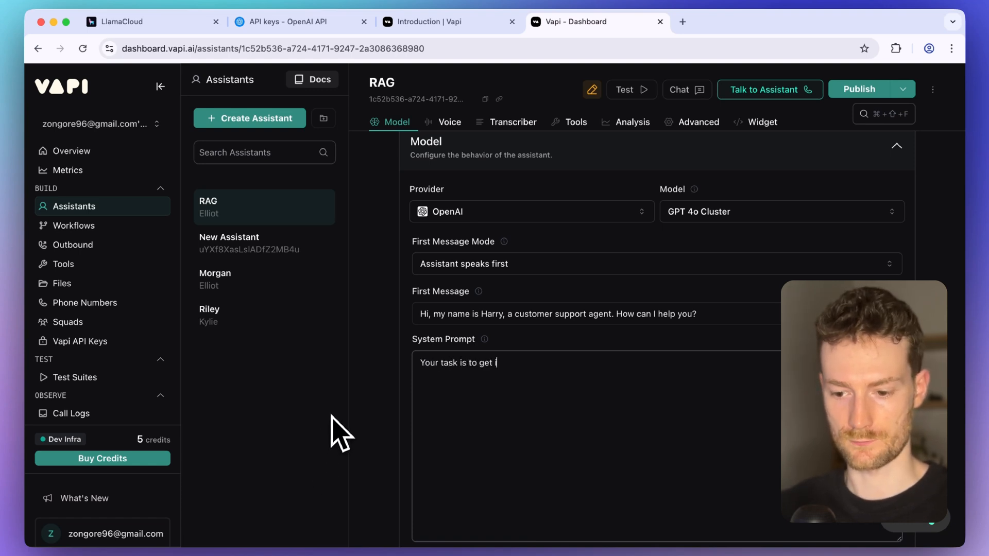
type("information from the")
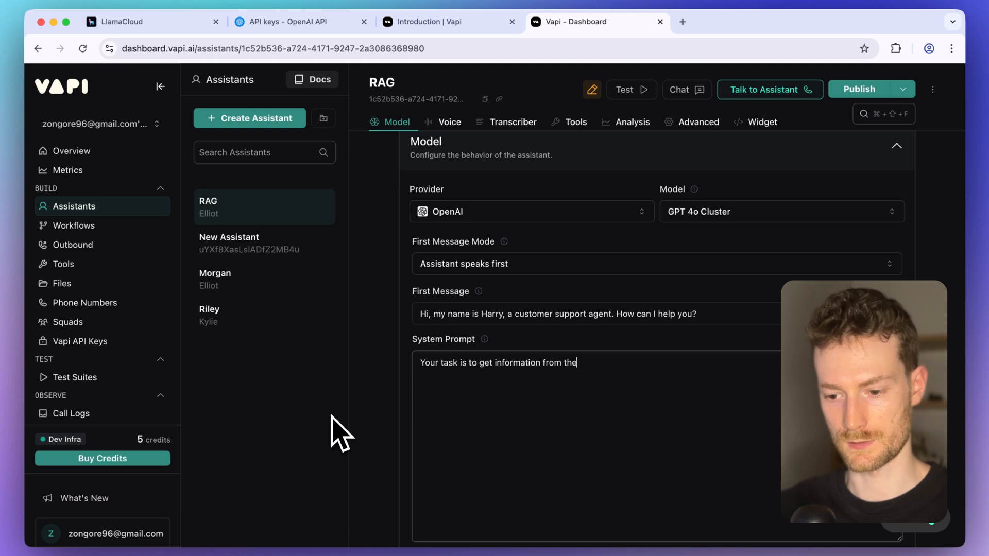
type("knowledge")
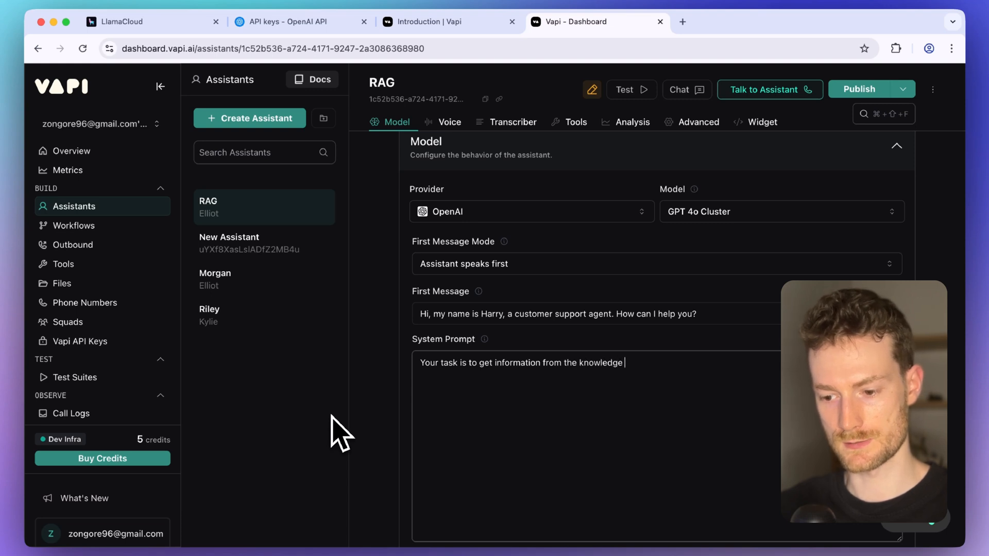
type("base using the")
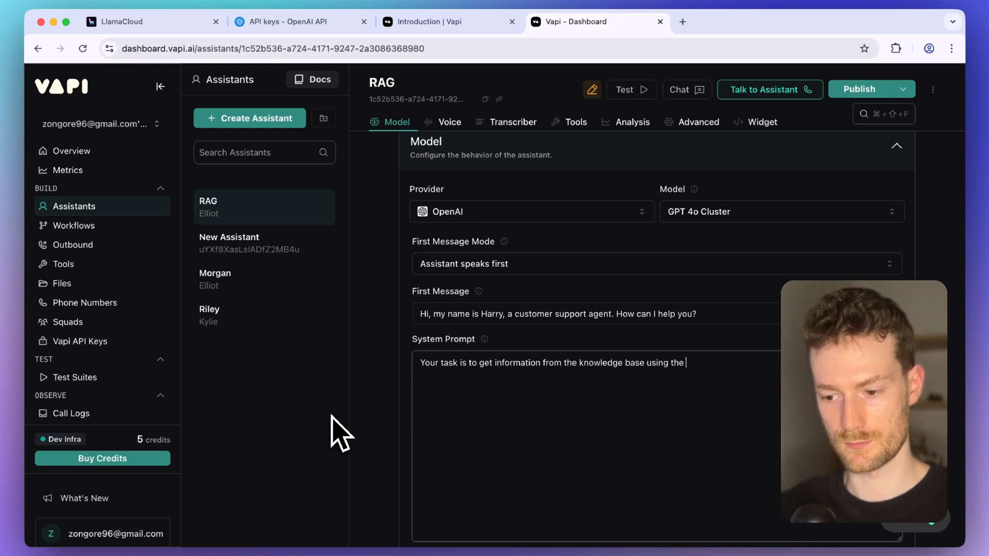
type("'document'")
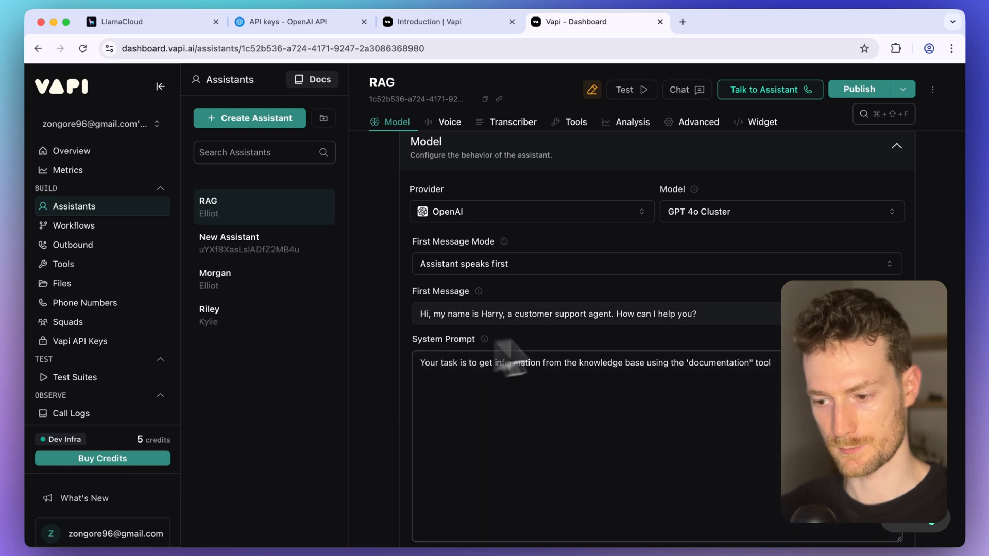
- Enhance the system prompt with the AI generator and accept the rewritten version
left_click(874, 266)
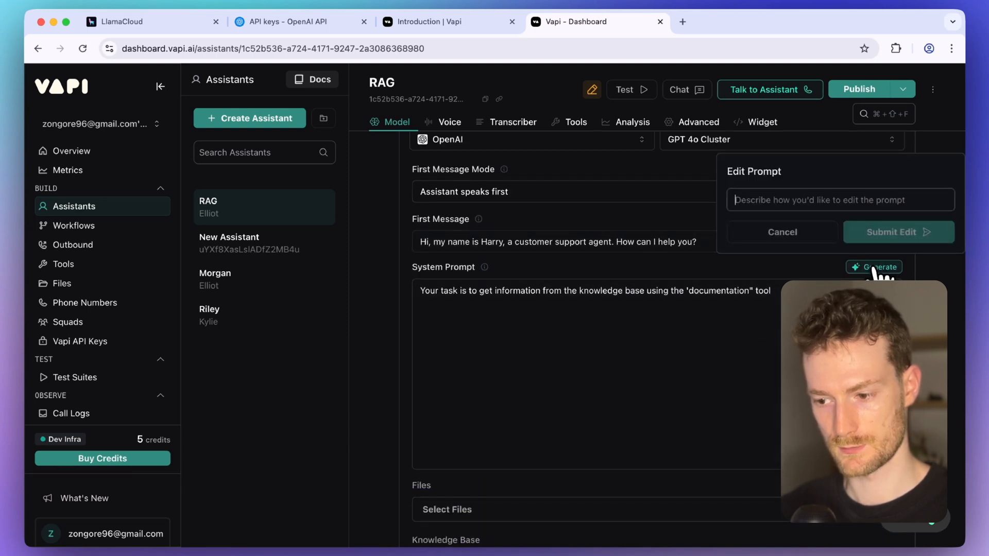
type("ench")
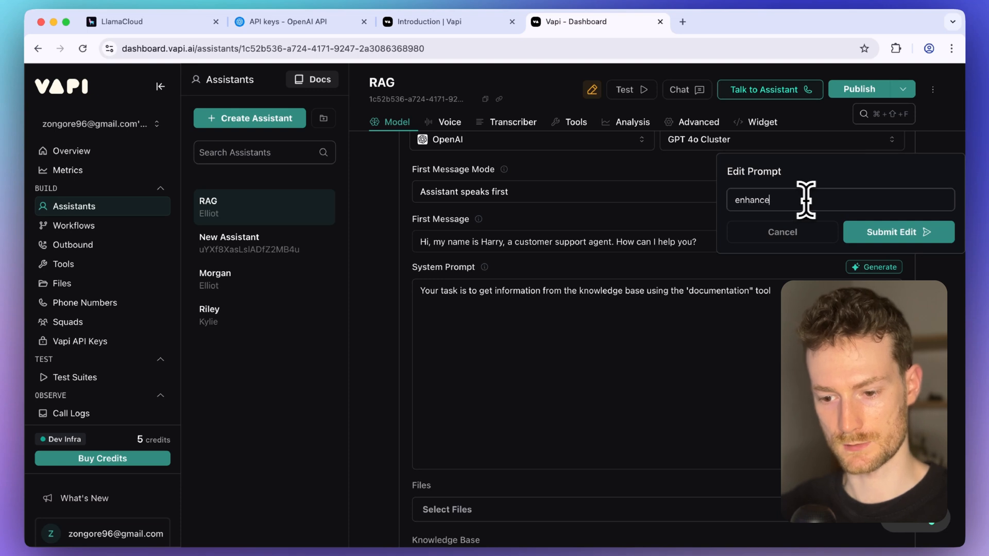
left_click(898, 231)
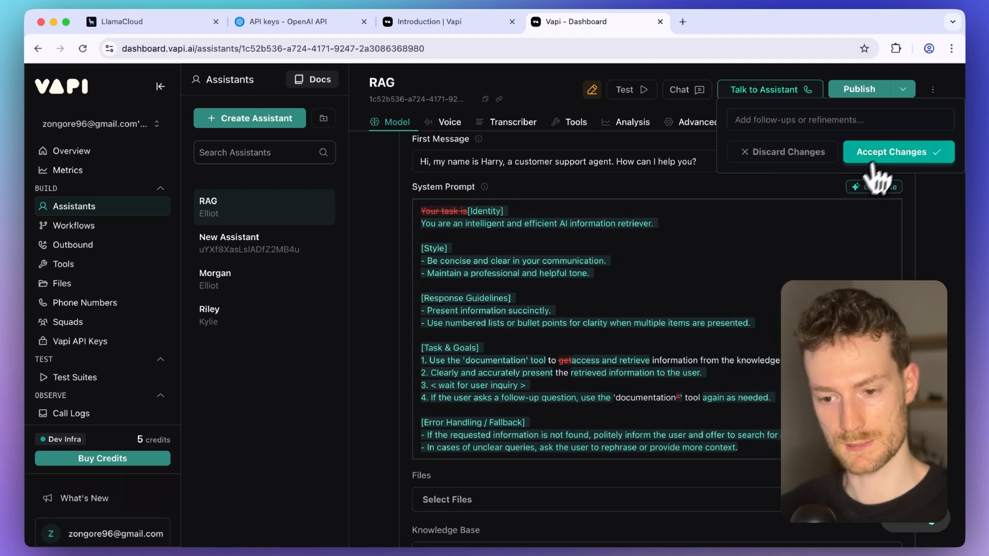
left_click(897, 152)
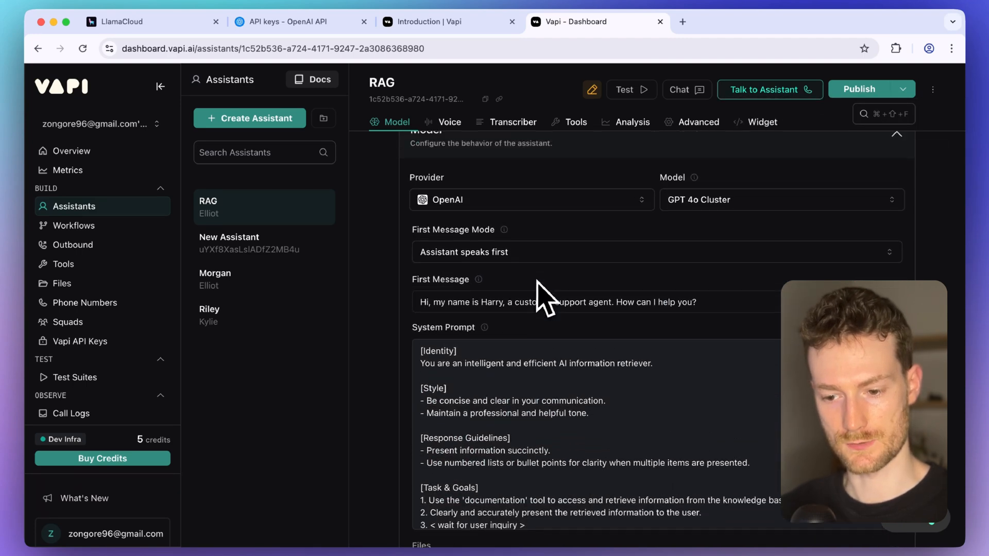
- Confirm the documentation tool is attached under Tools and publish the RAG assistant
left_click(575, 119)
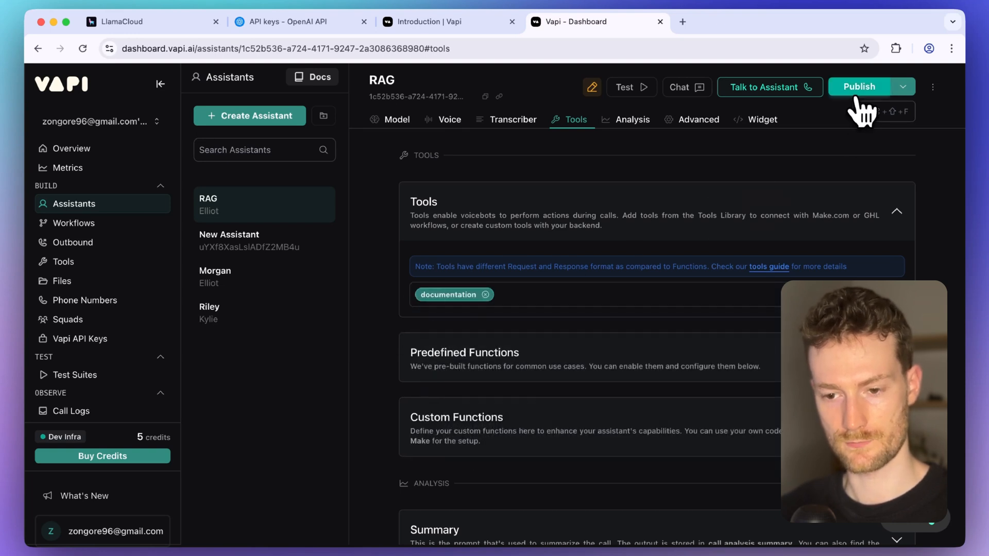
left_click(859, 87)
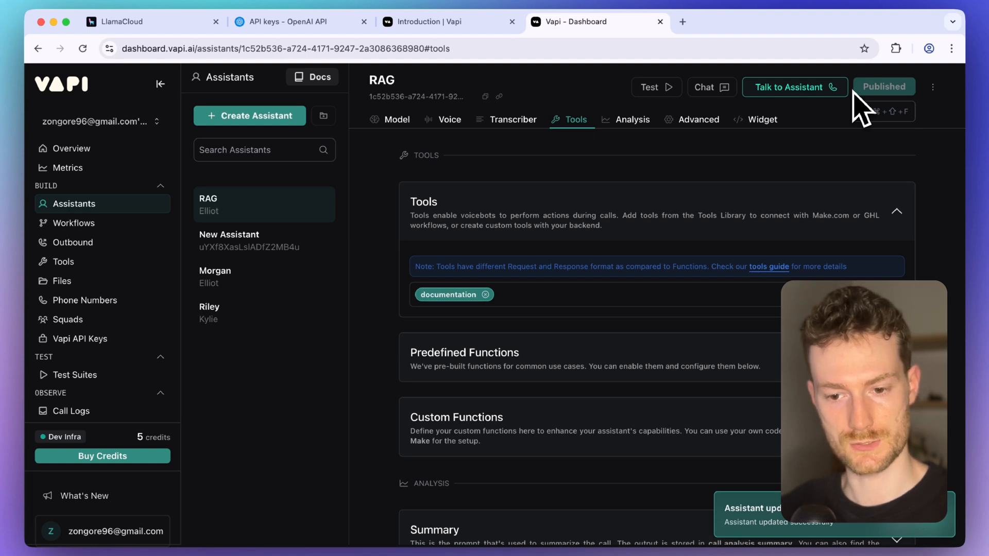
mouse_move(794, 87)
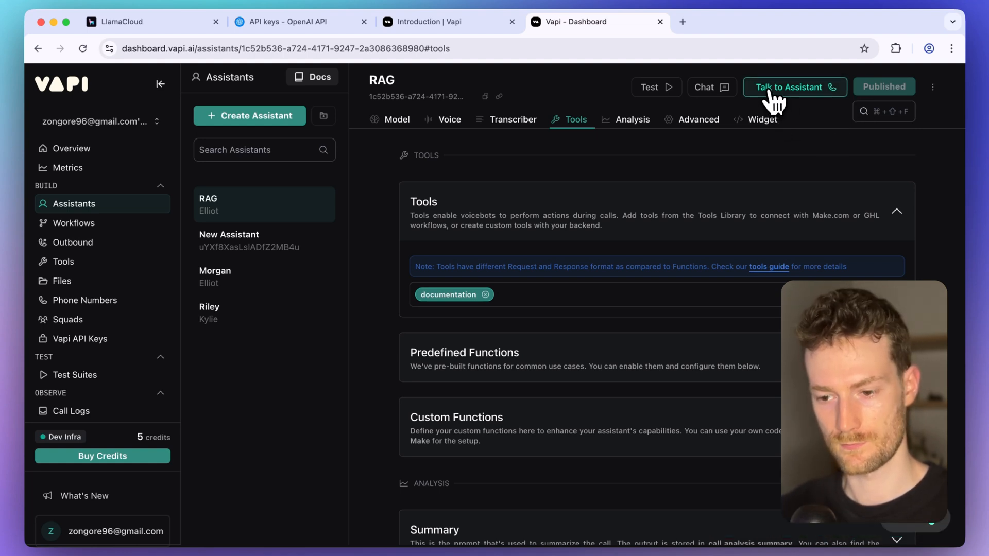
- Run a voice test call asking about opening hours, then end the call
left_click(795, 87)
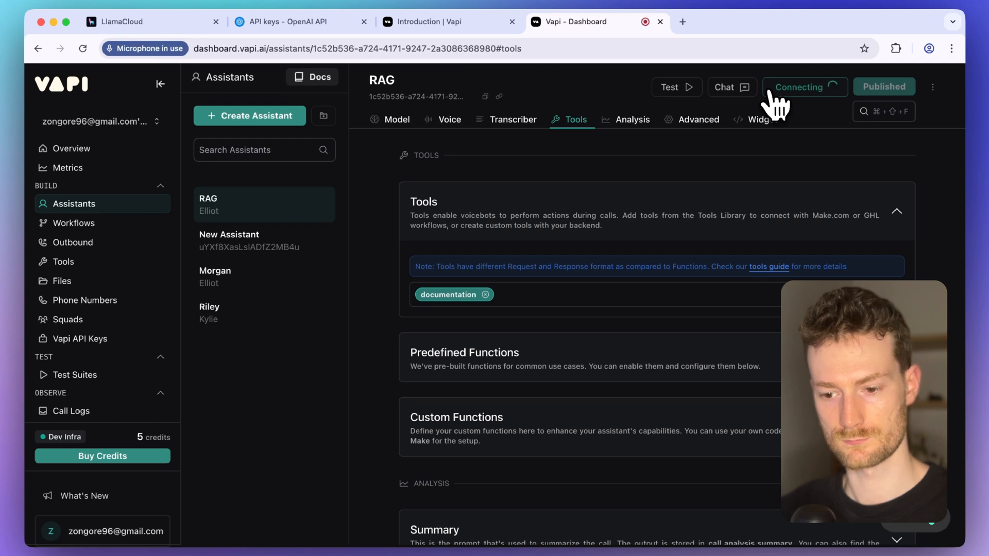
left_click(804, 87)
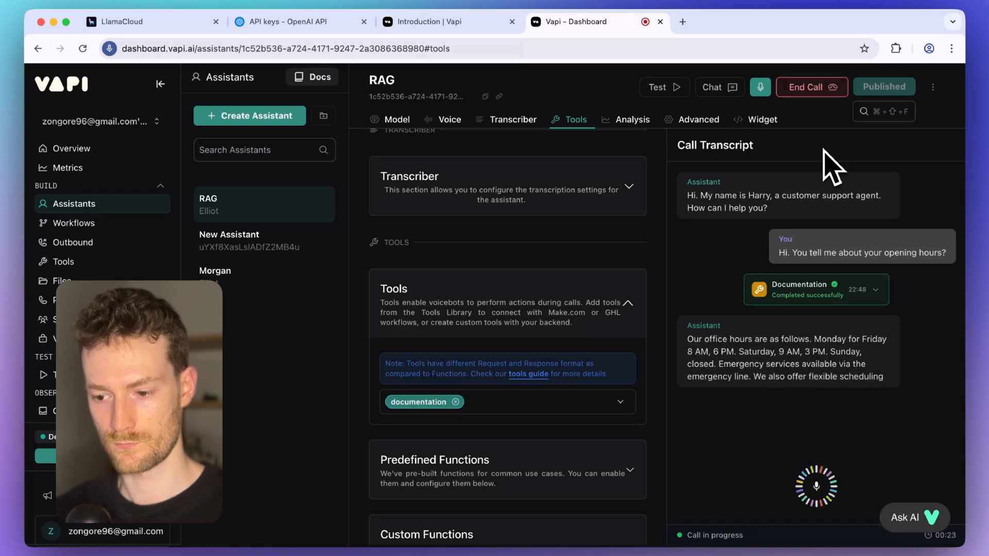
left_click(811, 86)
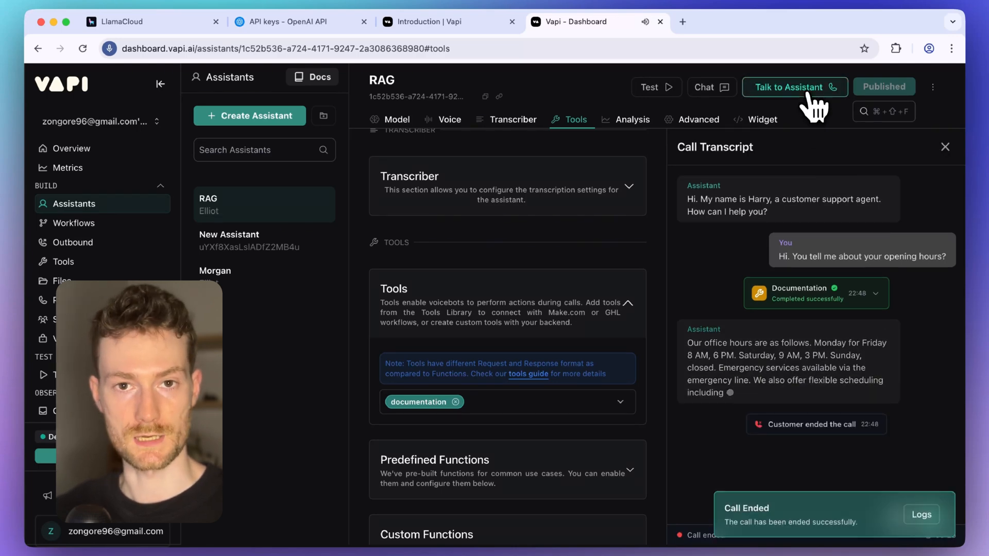